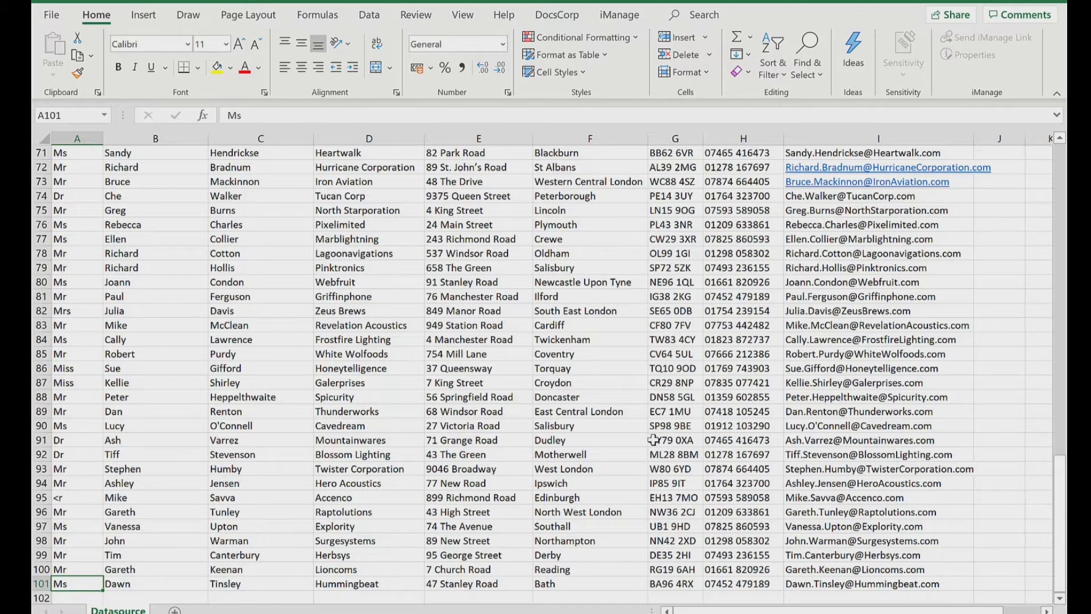
# Step: Jump to the top of the customer list and switch to the 'Dear Customer' Word letter
pyautogui.press('ctrl+Home')
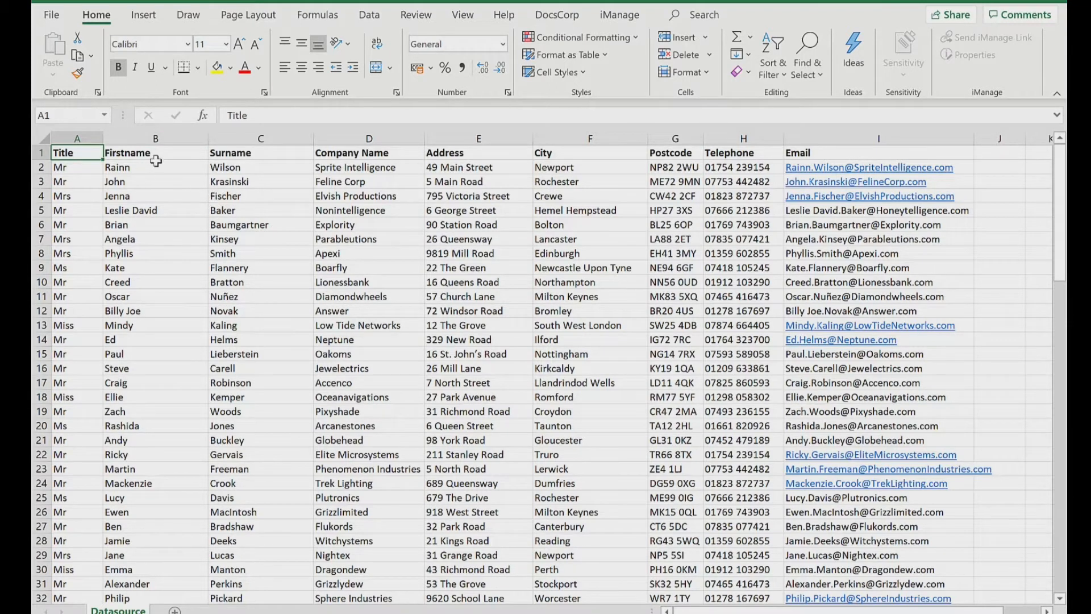
pyautogui.click(479, 239)
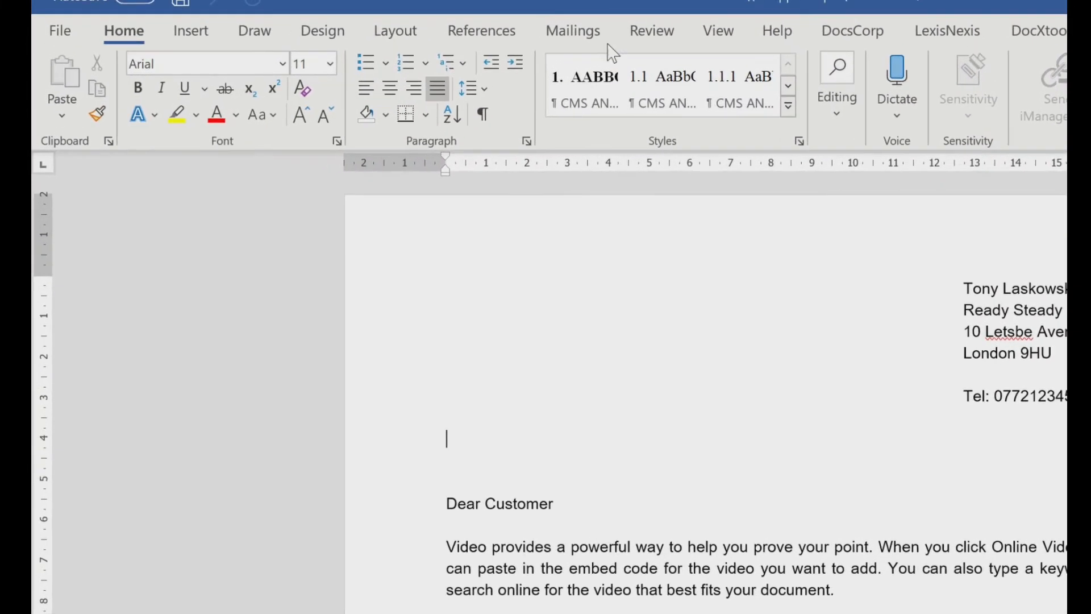
# Step: Show the Mailings ribbon to start a Letters mail merge for this document
pyautogui.click(571, 31)
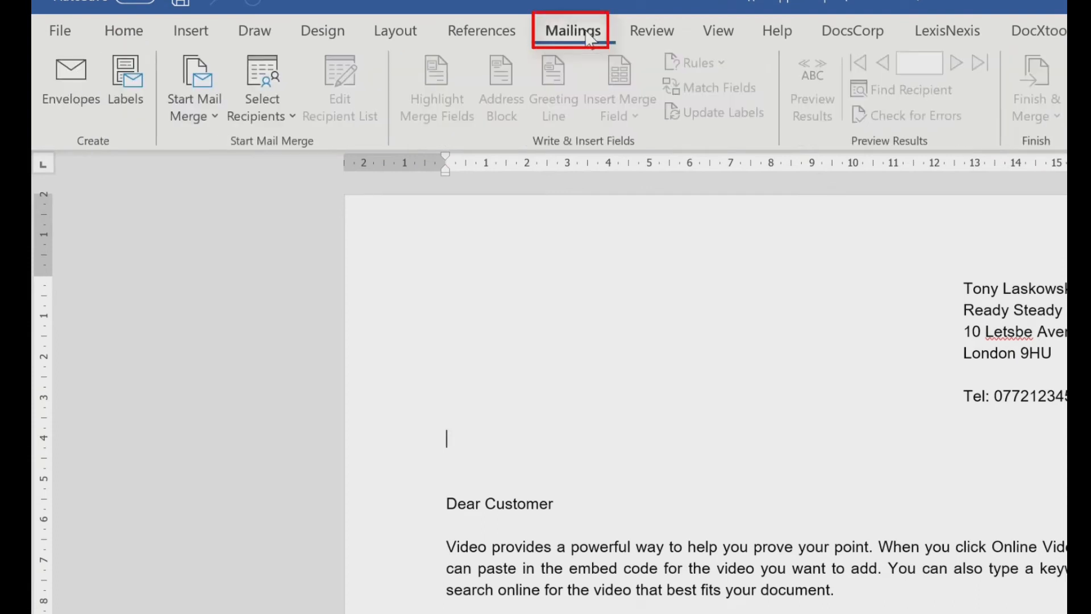
pyautogui.moveTo(541, 166)
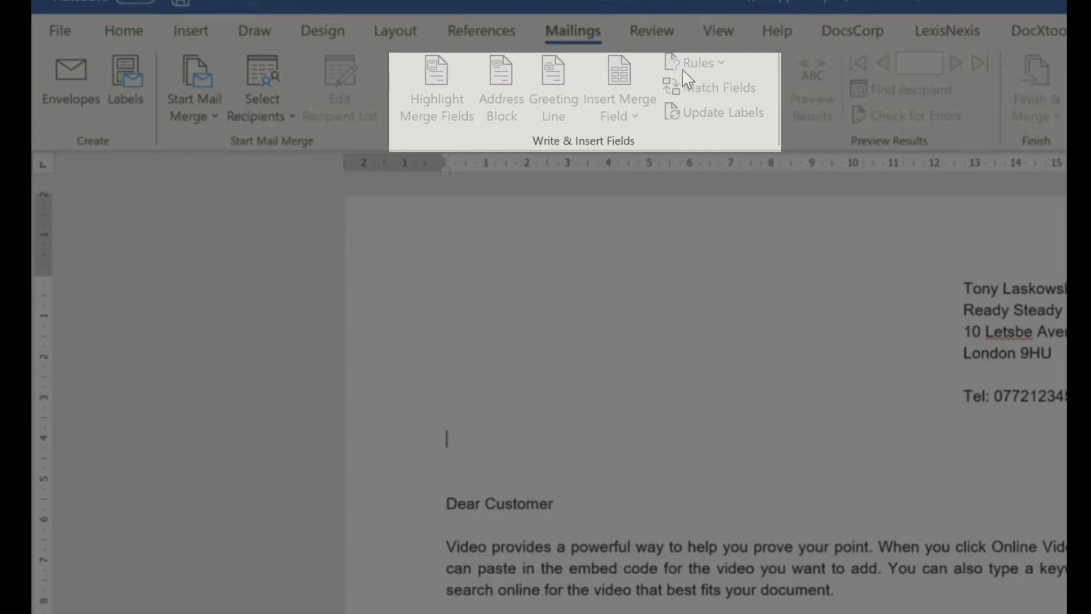
pyautogui.moveTo(666, 184)
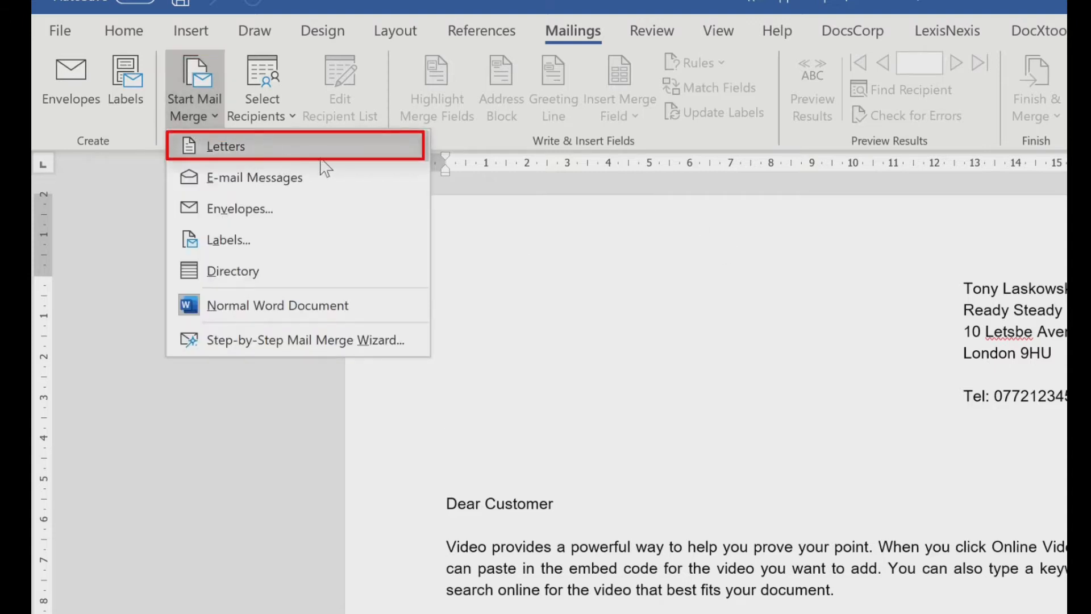
pyautogui.moveTo(324, 166)
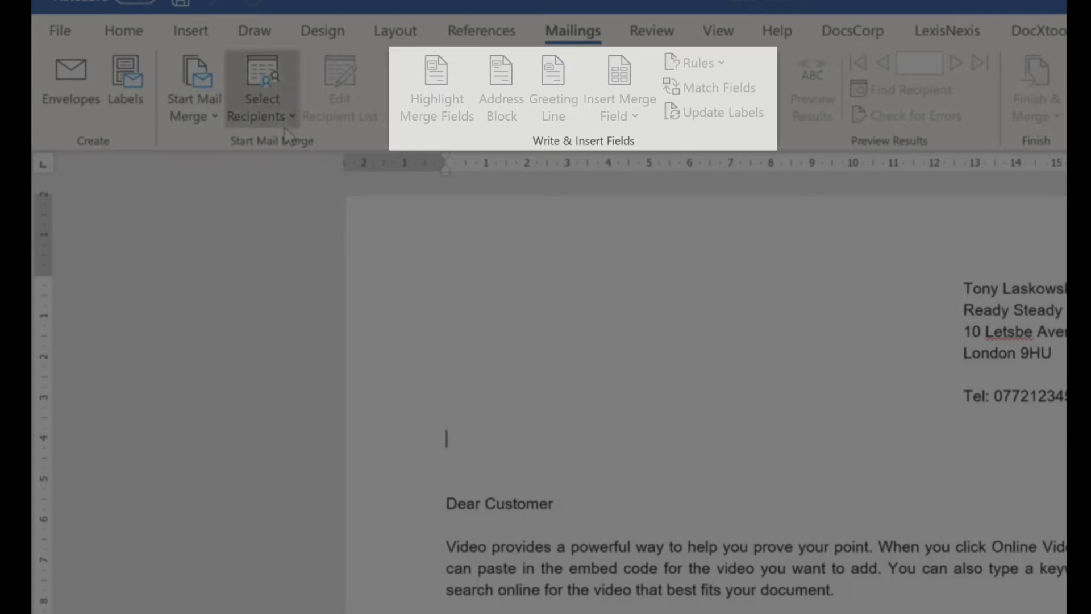
pyautogui.moveTo(263, 91)
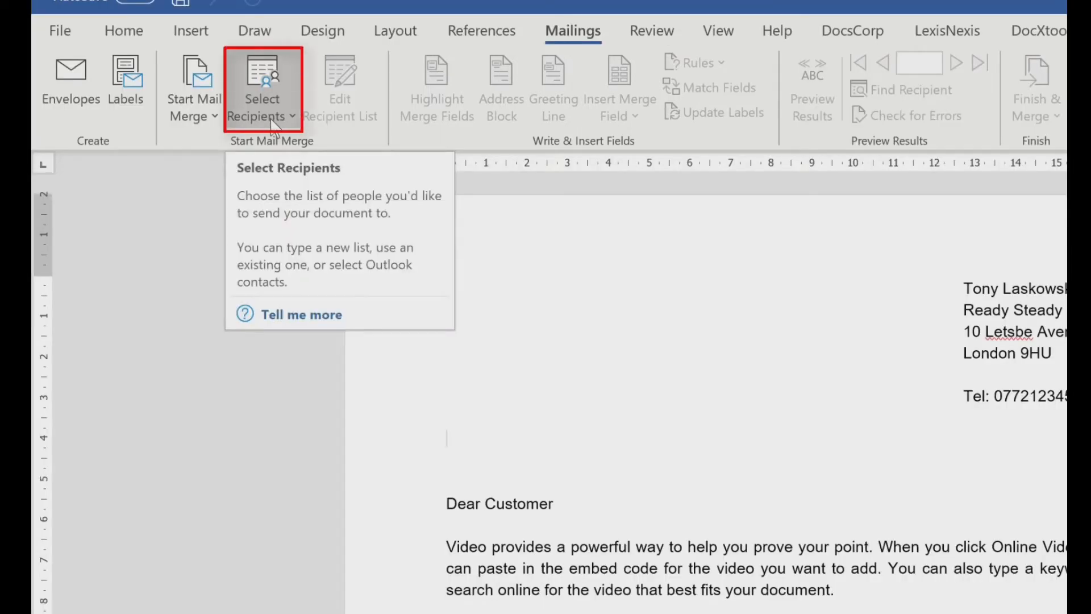
# Step: Choose Use an Existing List and pick the Datasource workbook as the recipient source
pyautogui.click(263, 98)
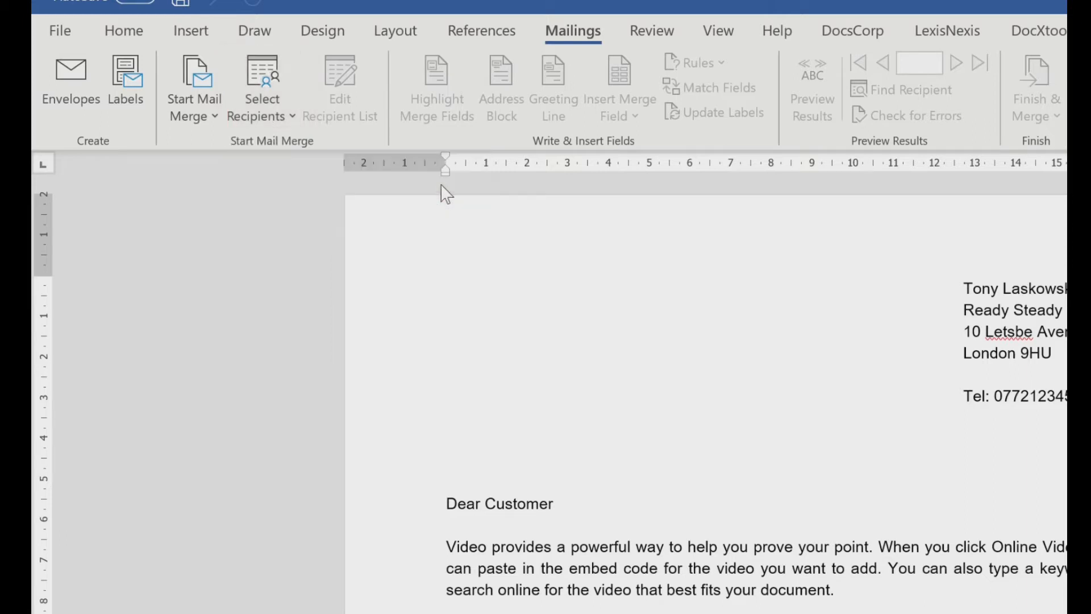
pyautogui.click(262, 98)
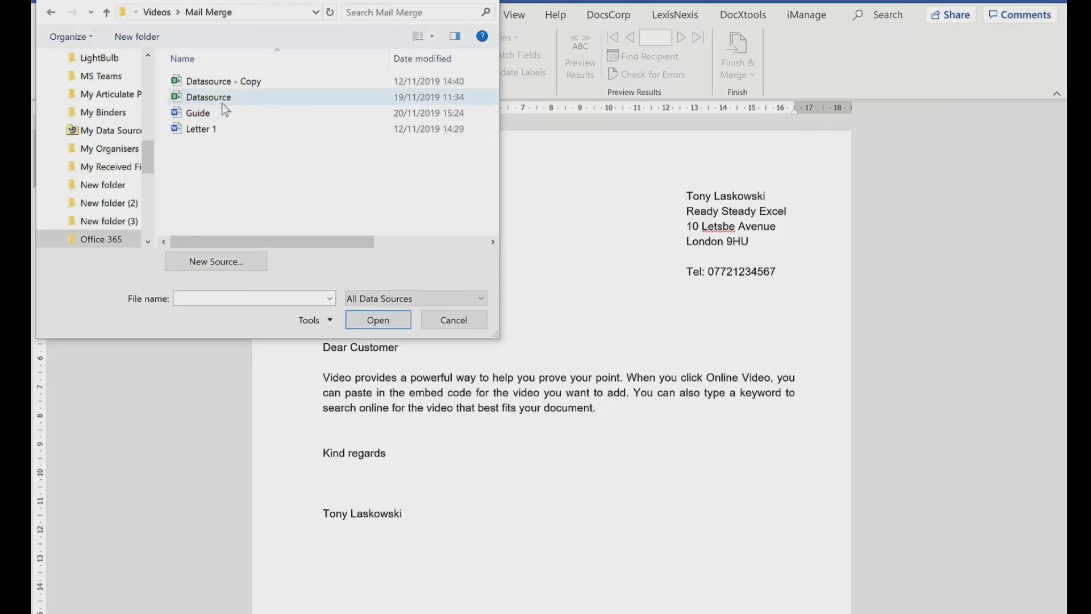
pyautogui.click(453, 320)
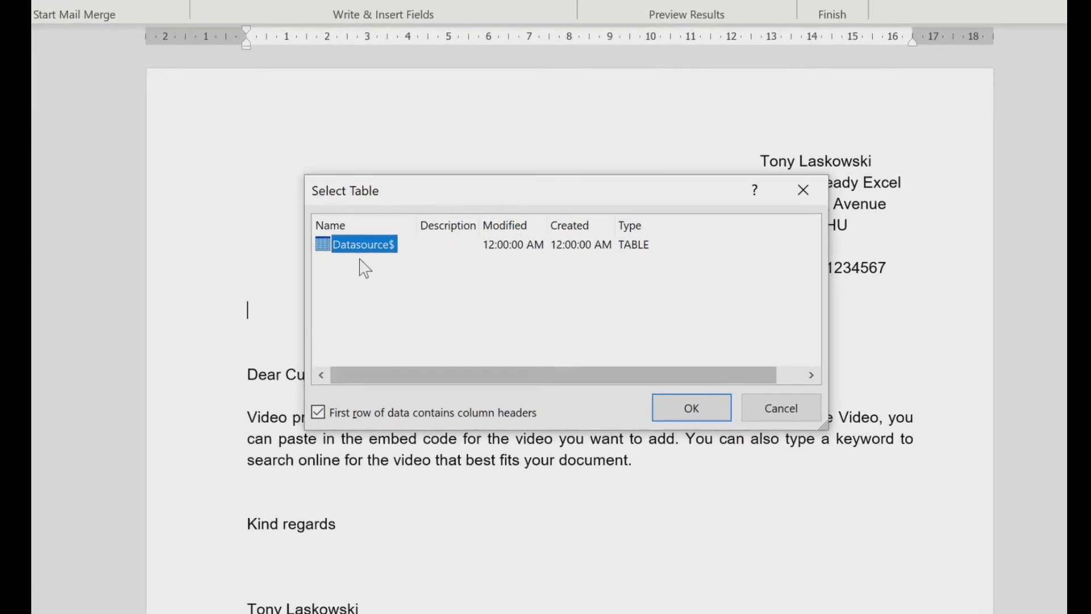
pyautogui.moveTo(371, 259)
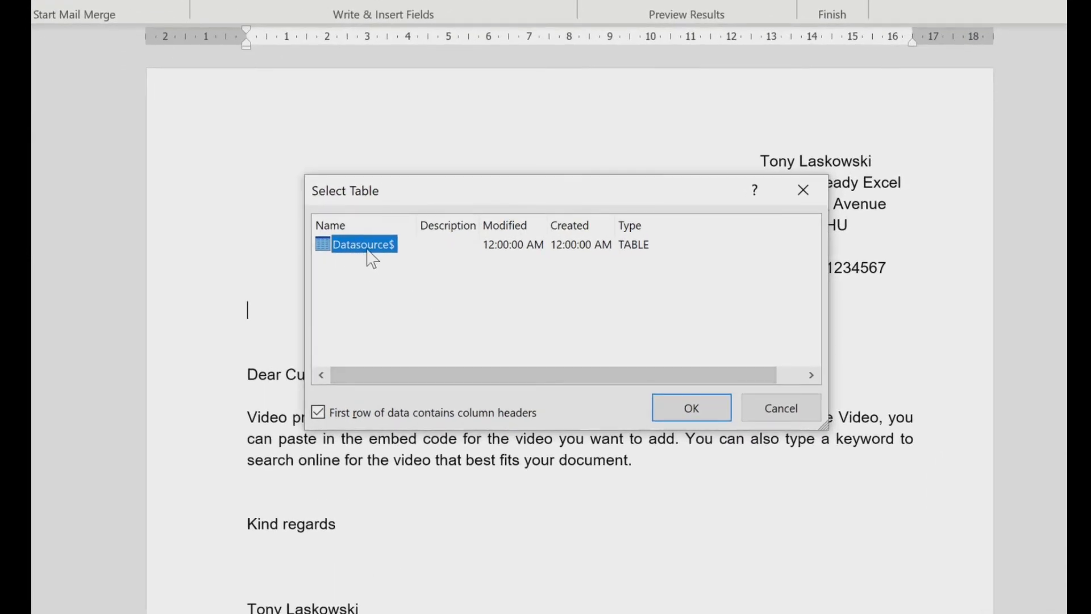
pyautogui.moveTo(377, 290)
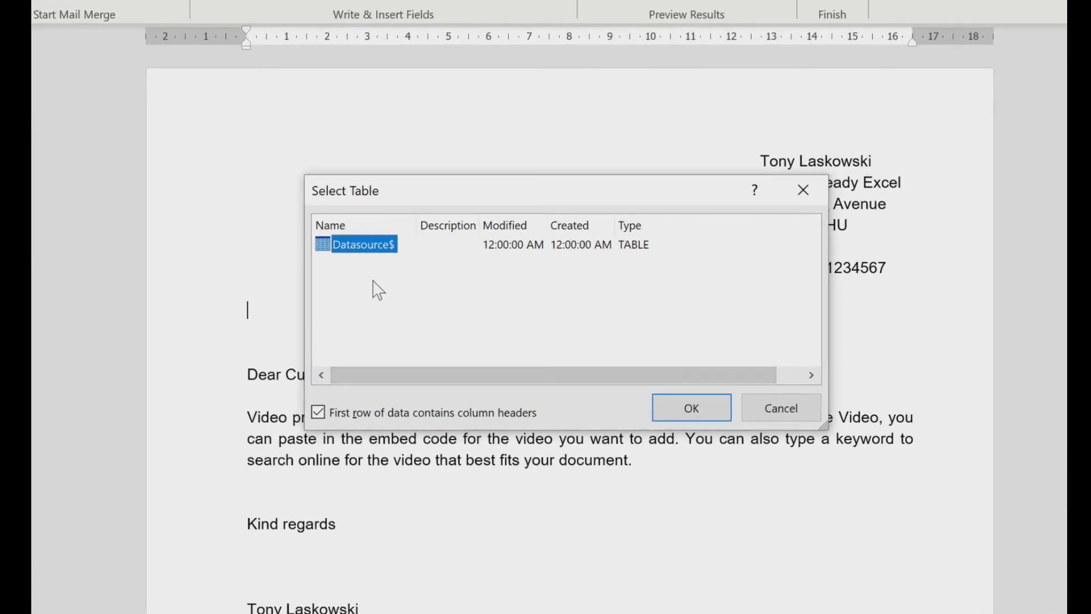
pyautogui.moveTo(341, 306)
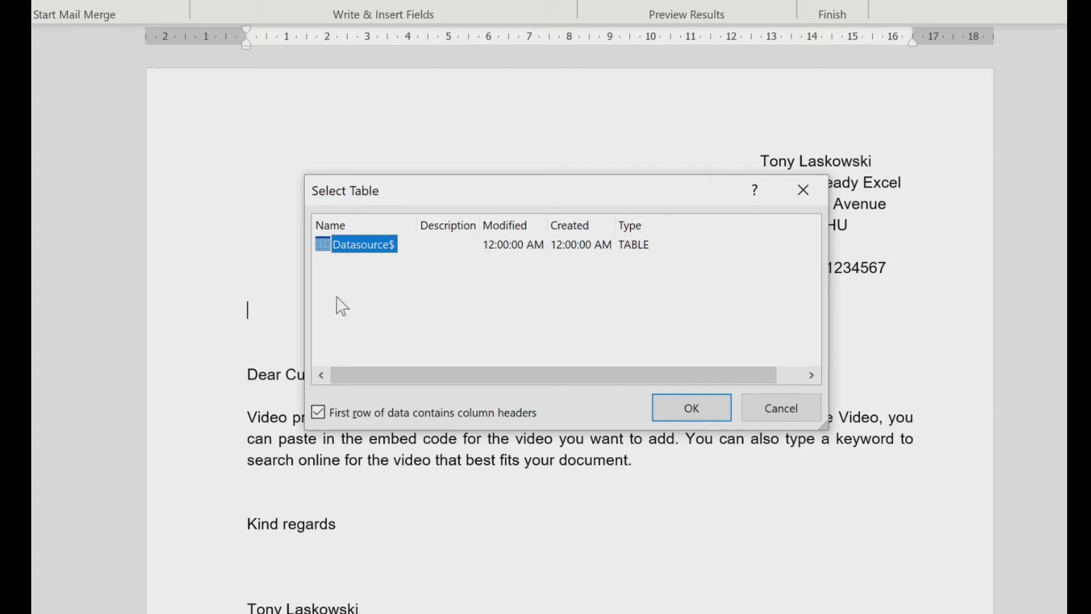
pyautogui.moveTo(377, 311)
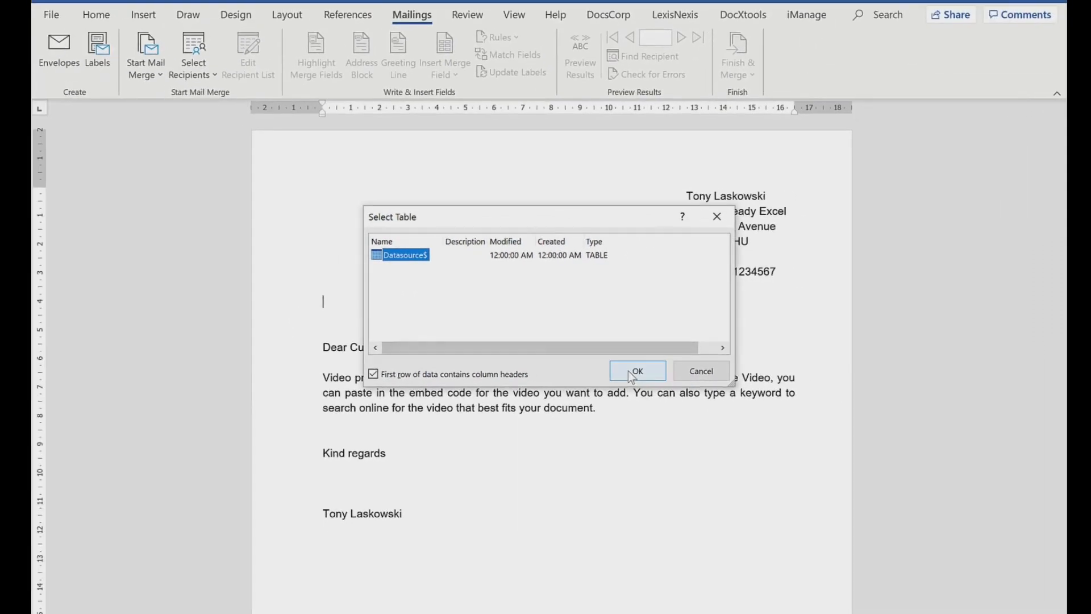
# Step: Confirm the Datasource$ sheet with its header row as the letter's data table
pyautogui.click(636, 371)
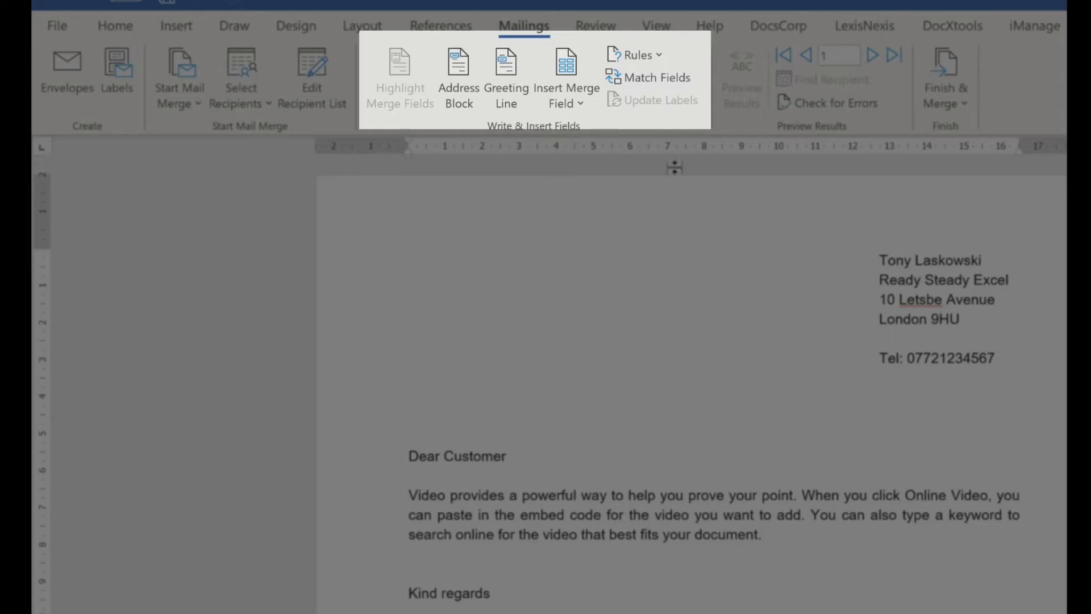
pyautogui.moveTo(673, 167)
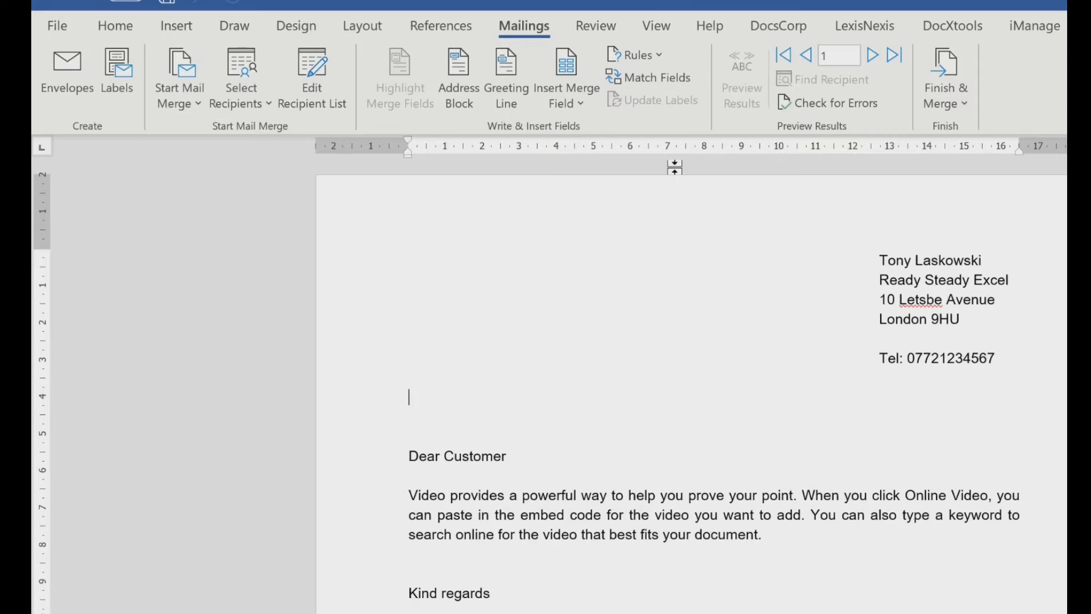
pyautogui.moveTo(642, 200)
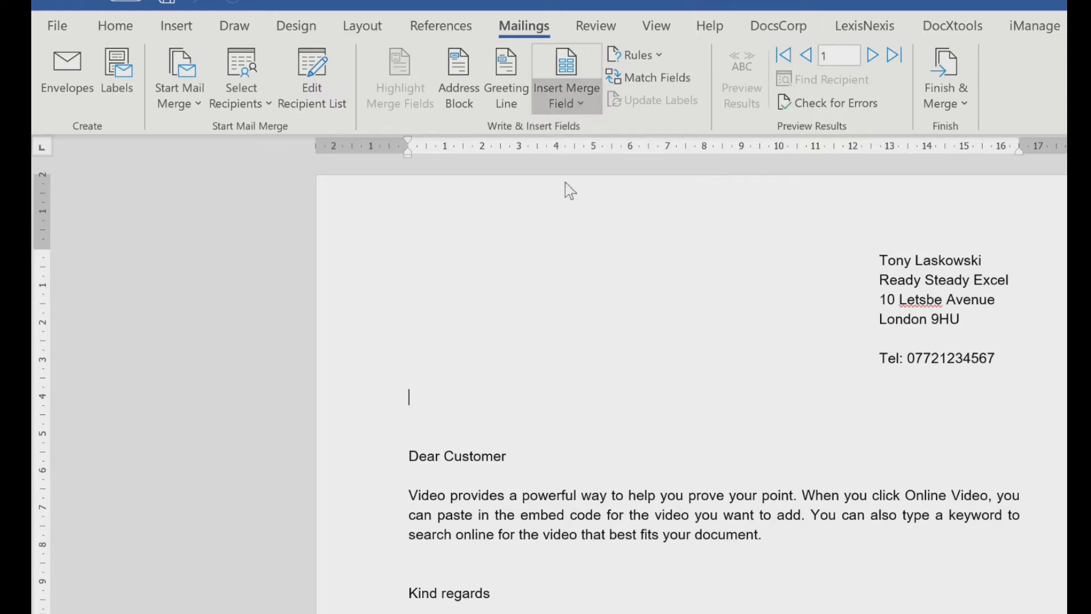
pyautogui.moveTo(458, 76)
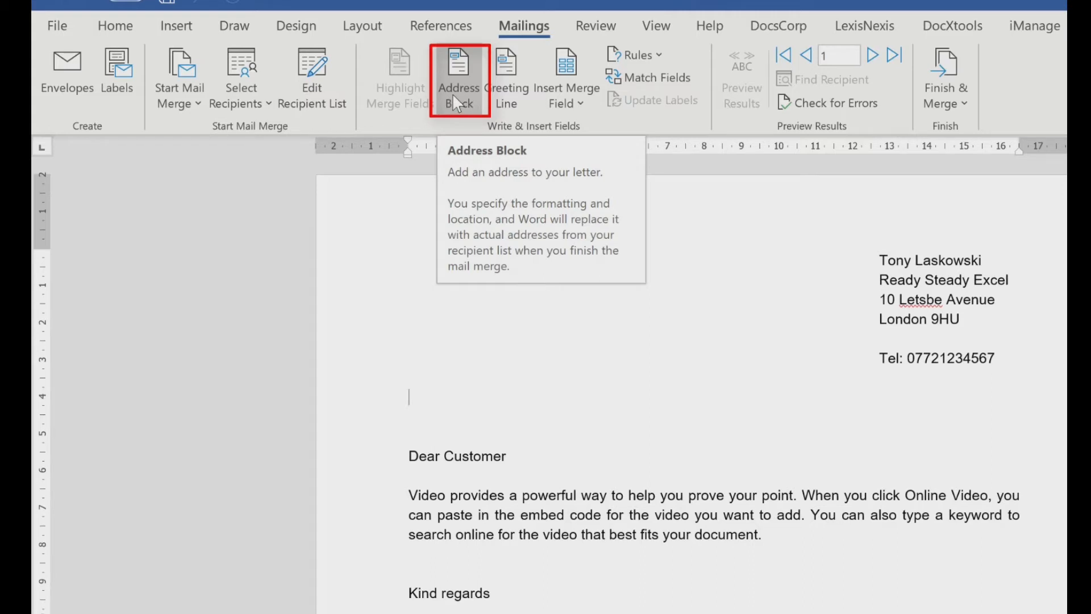
# Step: Insert an address block using the 'Mr. Joshua Q. Randall Jr.' name format with company and address
pyautogui.click(458, 71)
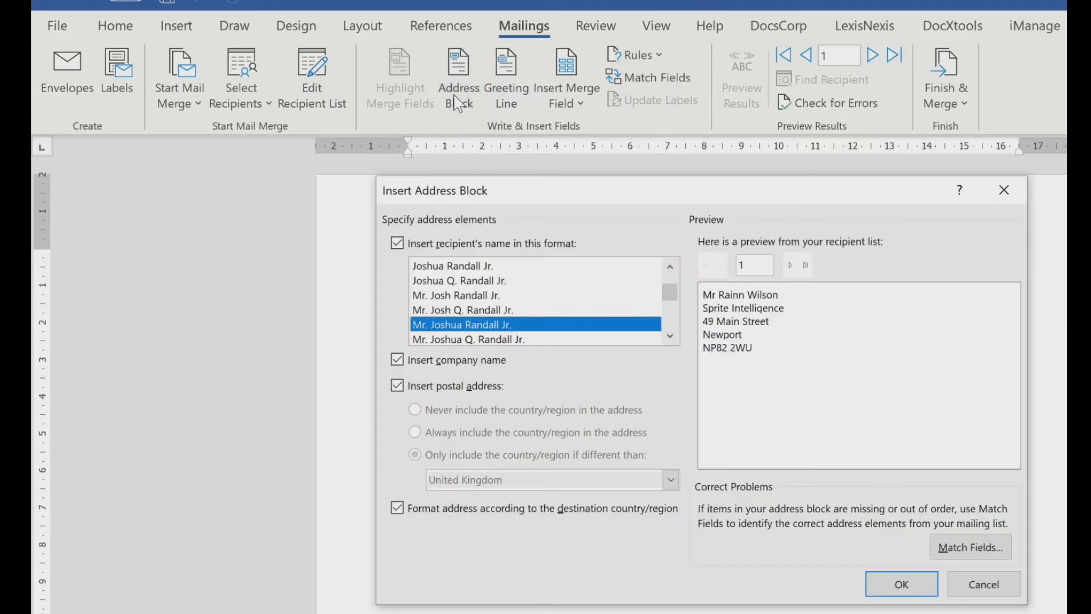
pyautogui.moveTo(776, 516)
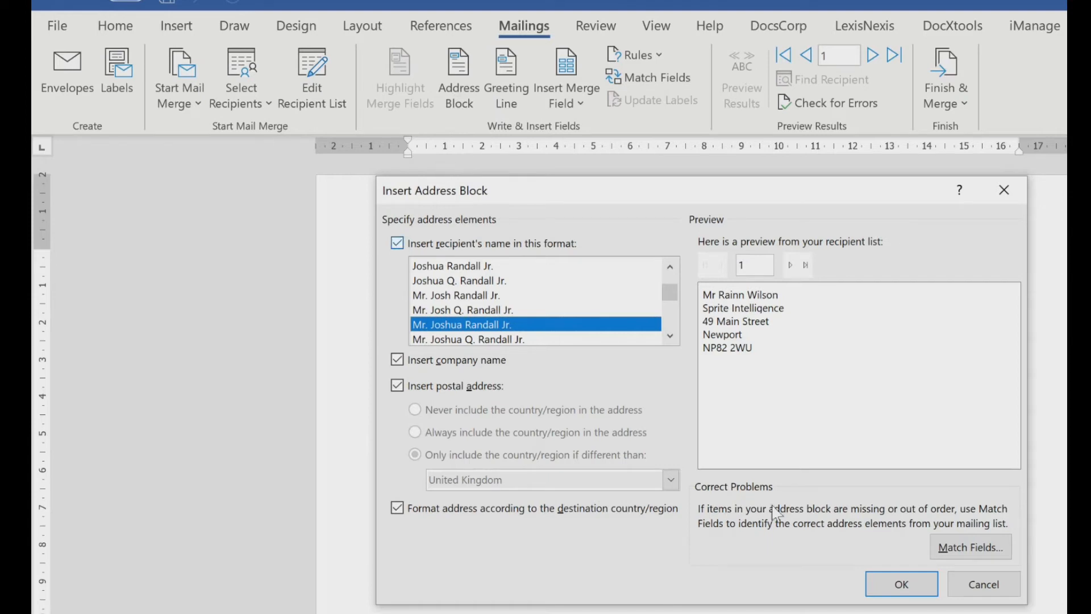
pyautogui.moveTo(754, 397)
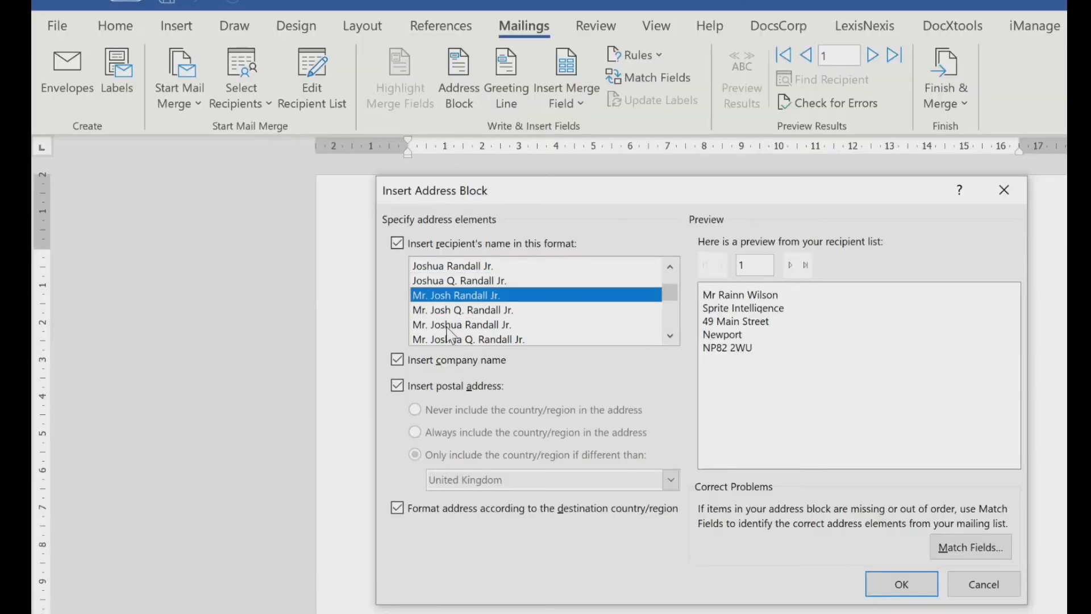
pyautogui.click(462, 324)
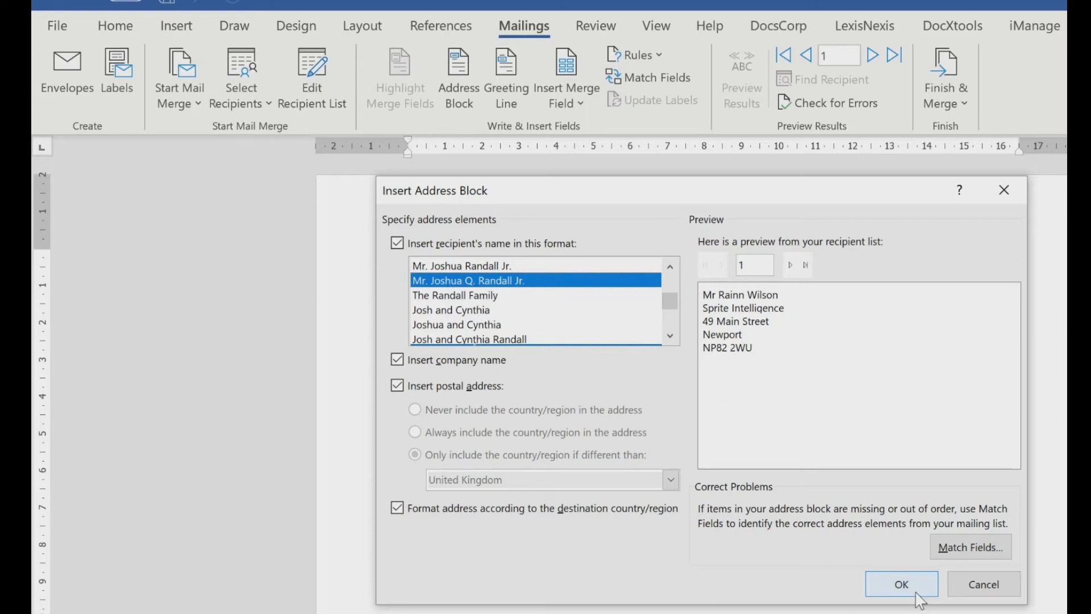
pyautogui.click(902, 585)
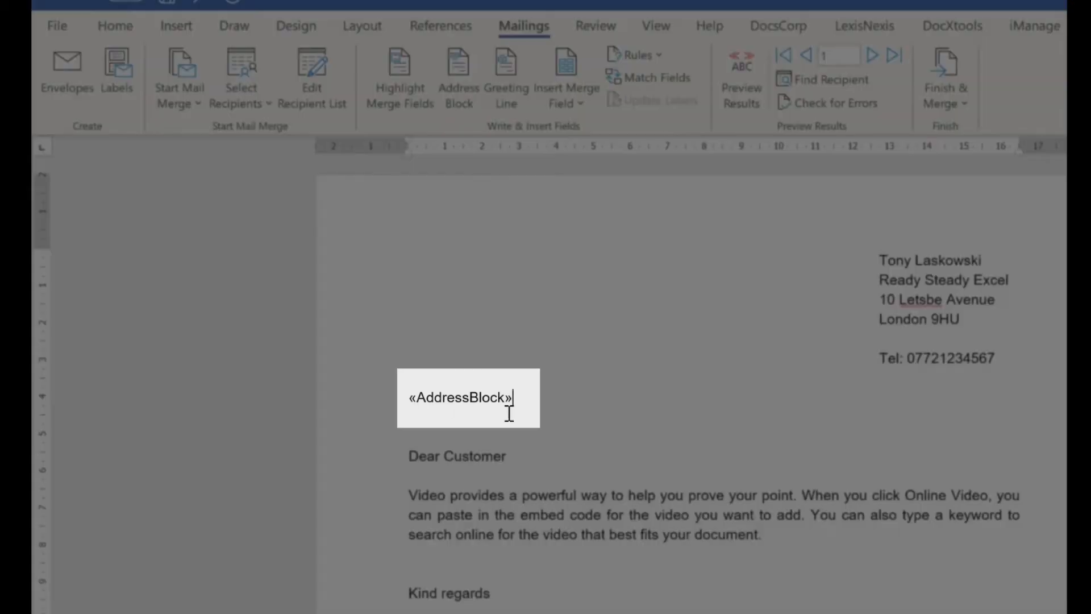
pyautogui.moveTo(528, 410)
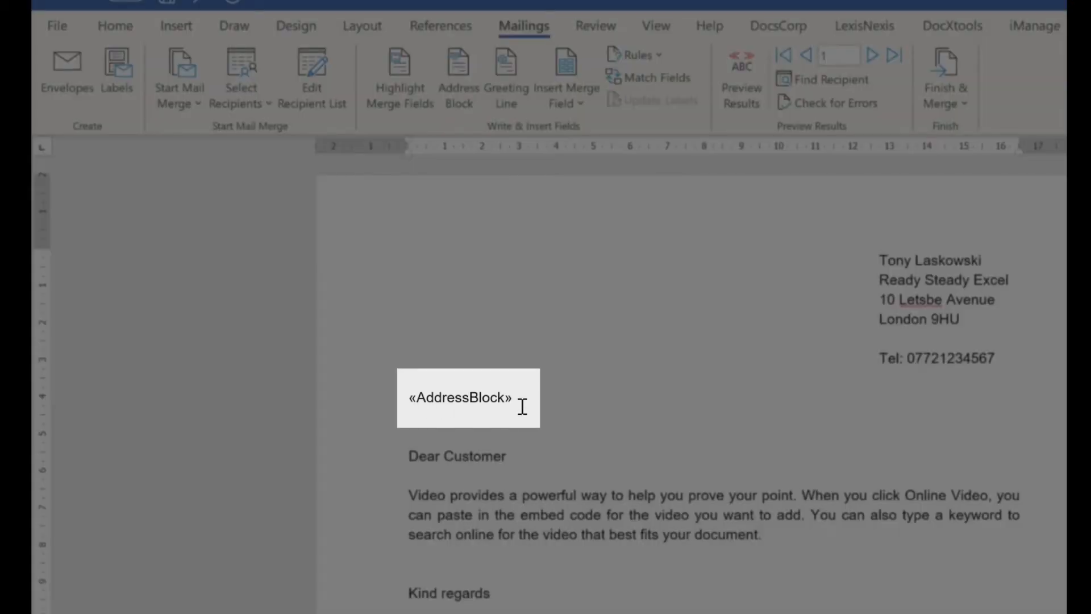
# Step: Preview real recipient addresses, step through several records, and return to record 1
pyautogui.click(741, 76)
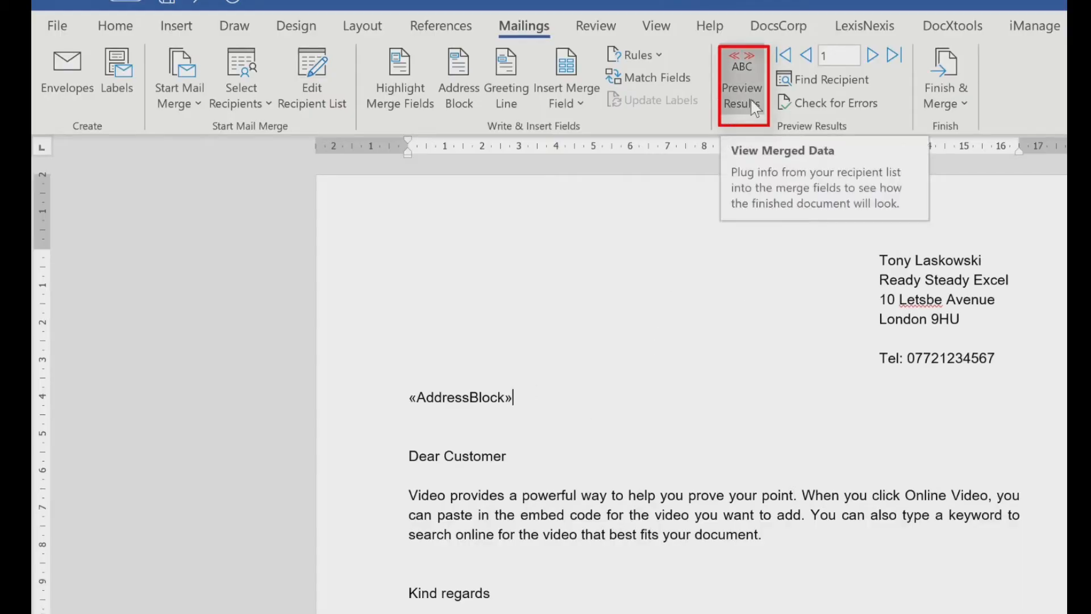
pyautogui.click(741, 76)
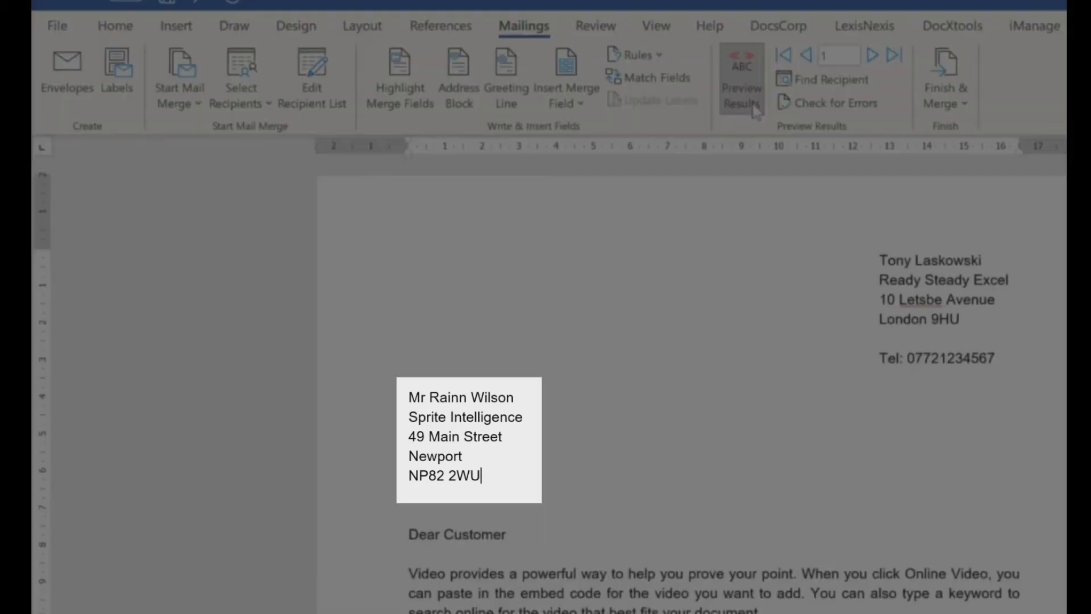
pyautogui.click(739, 79)
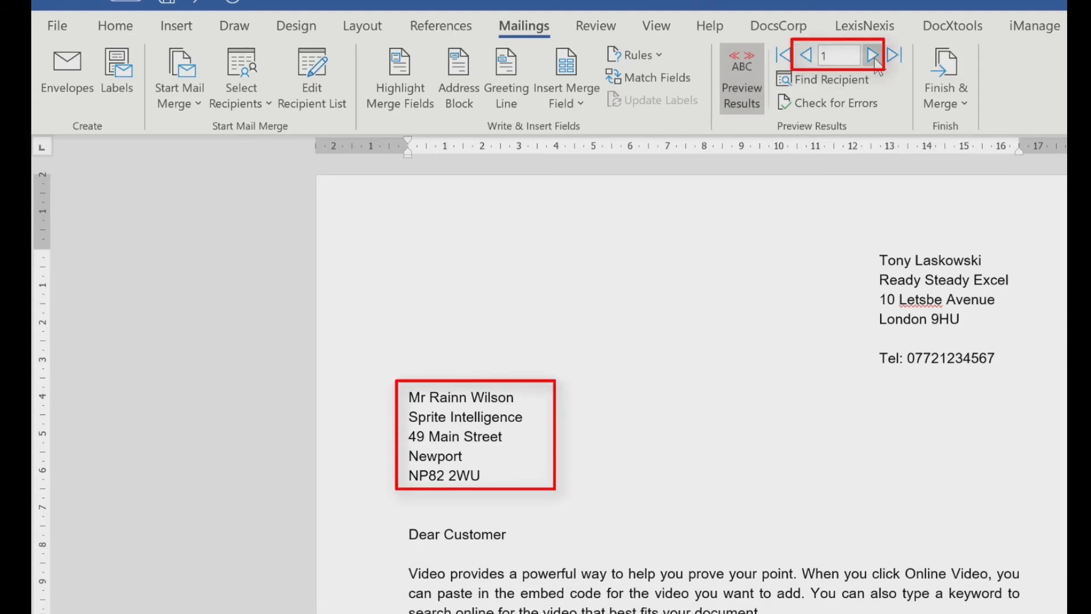
pyautogui.click(875, 56)
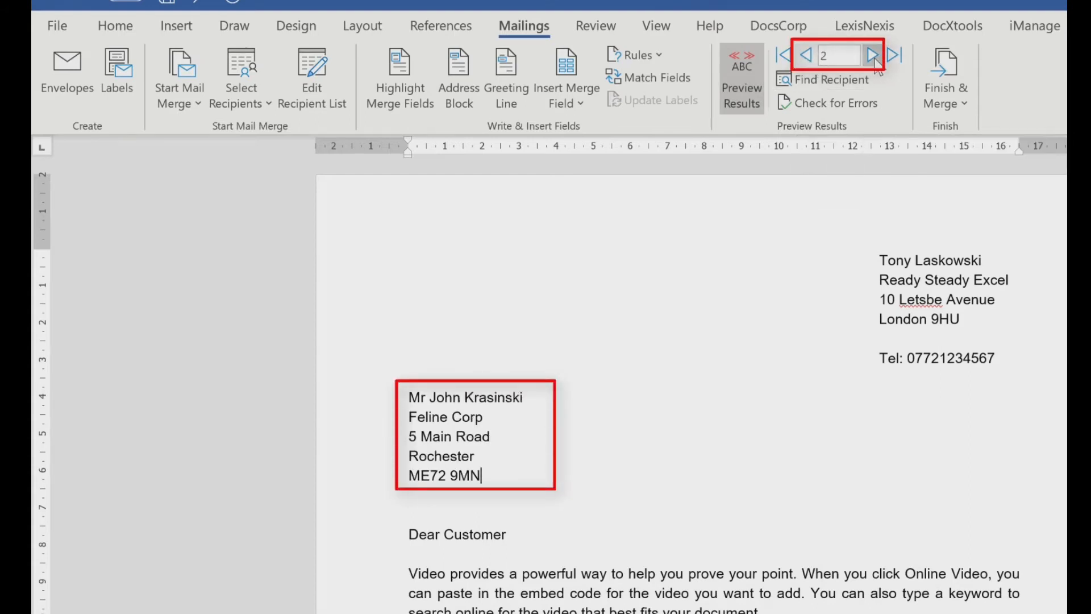
pyautogui.click(882, 57)
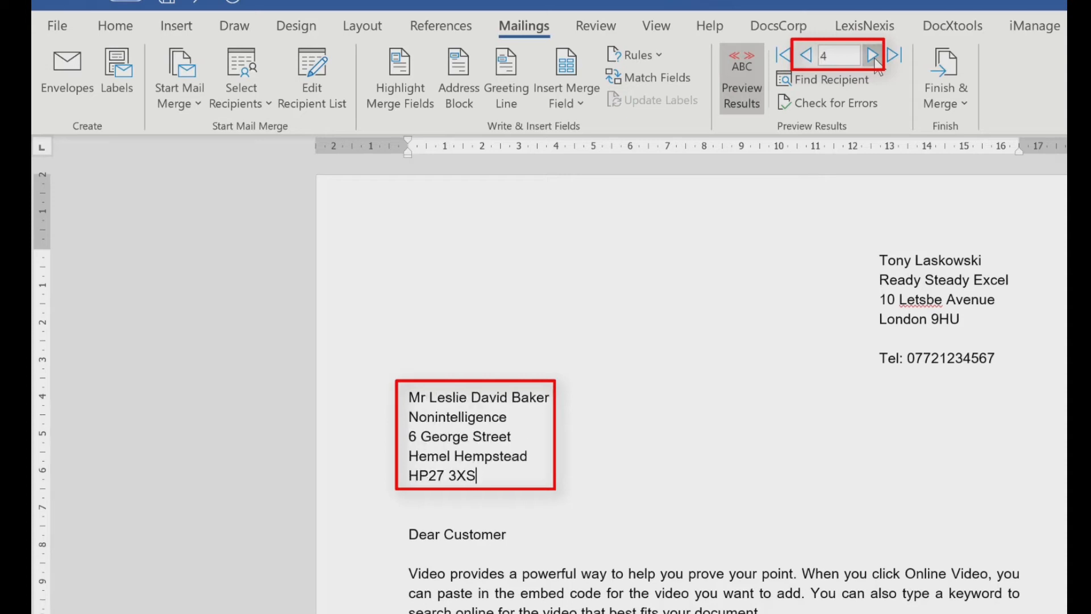
pyautogui.click(876, 54)
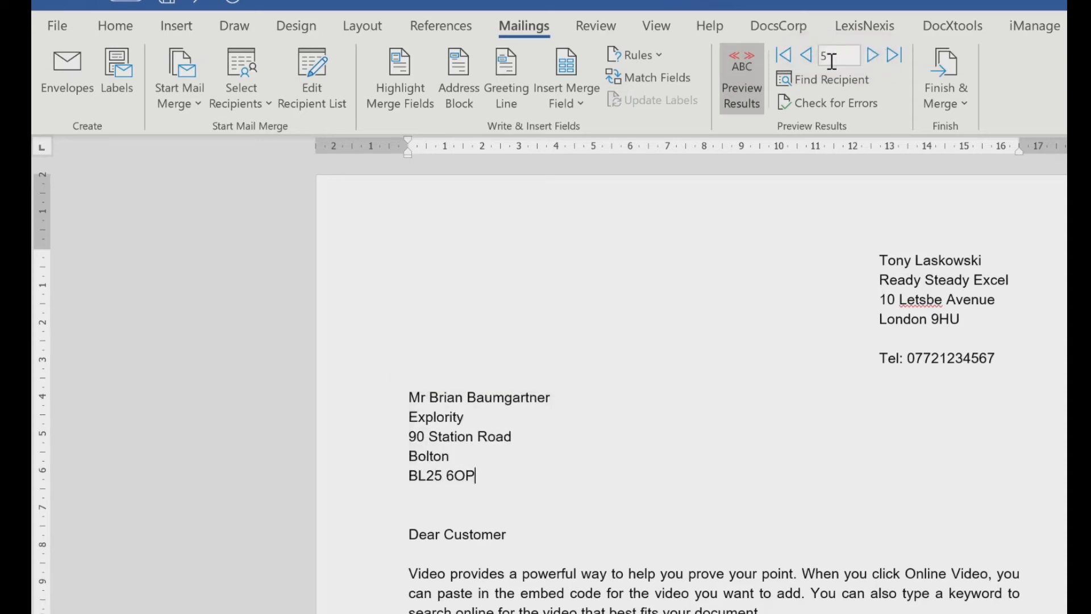
pyautogui.click(807, 55)
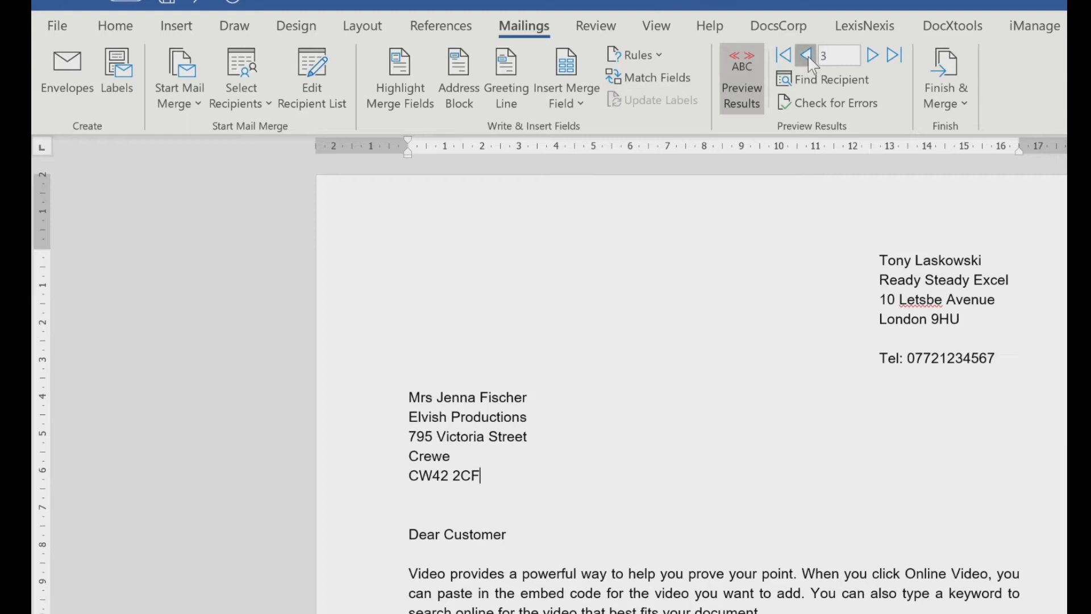
pyautogui.click(801, 55)
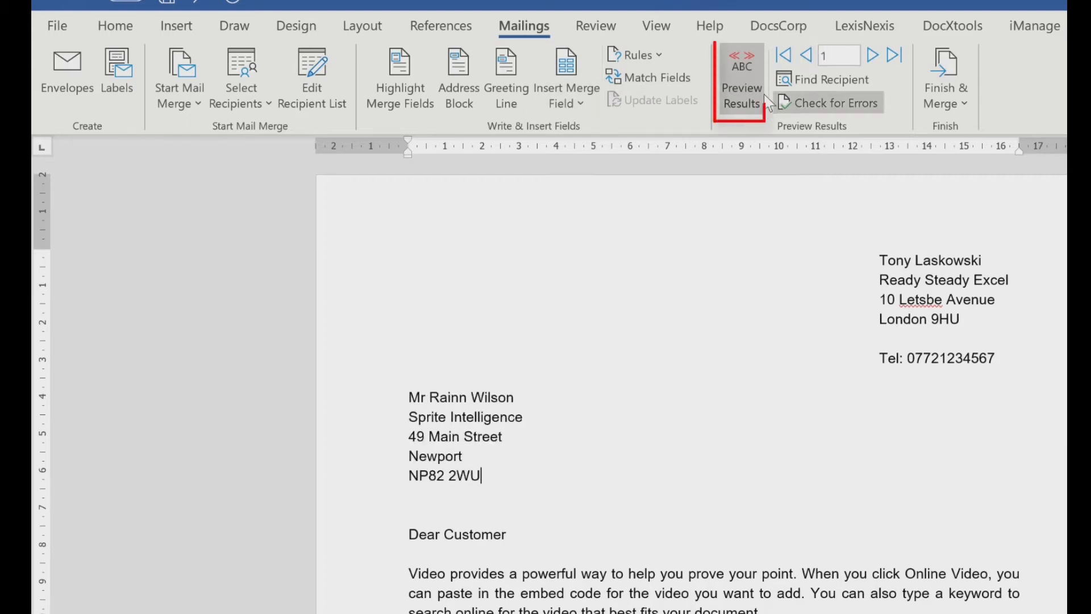
# Step: Switch back to field codes and make the greeting 'Dear «Title» «Surname»'
pyautogui.click(740, 79)
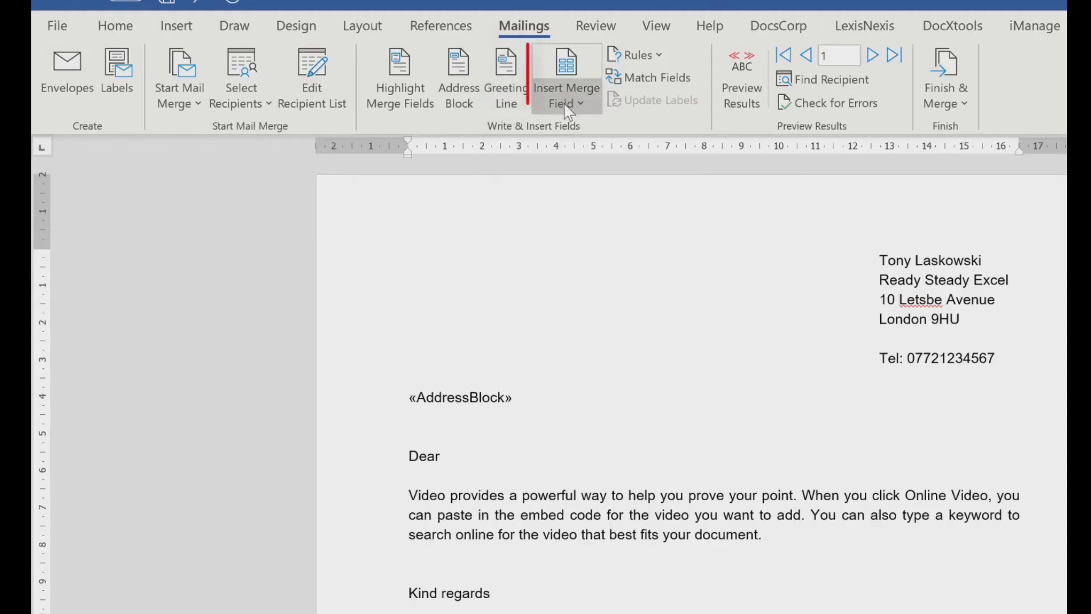
pyautogui.moveTo(566, 78)
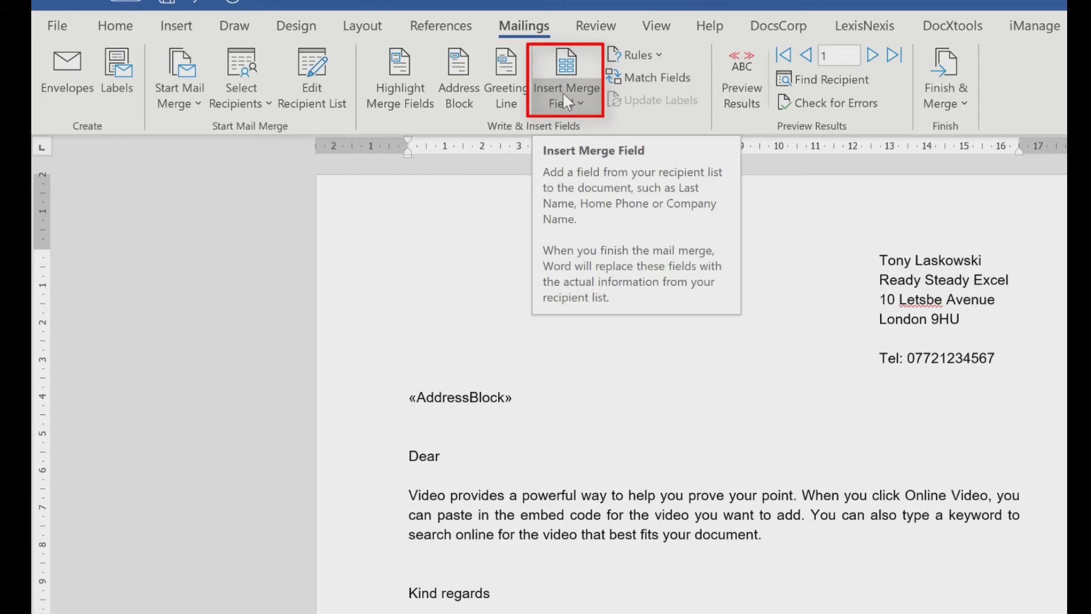
pyautogui.click(567, 94)
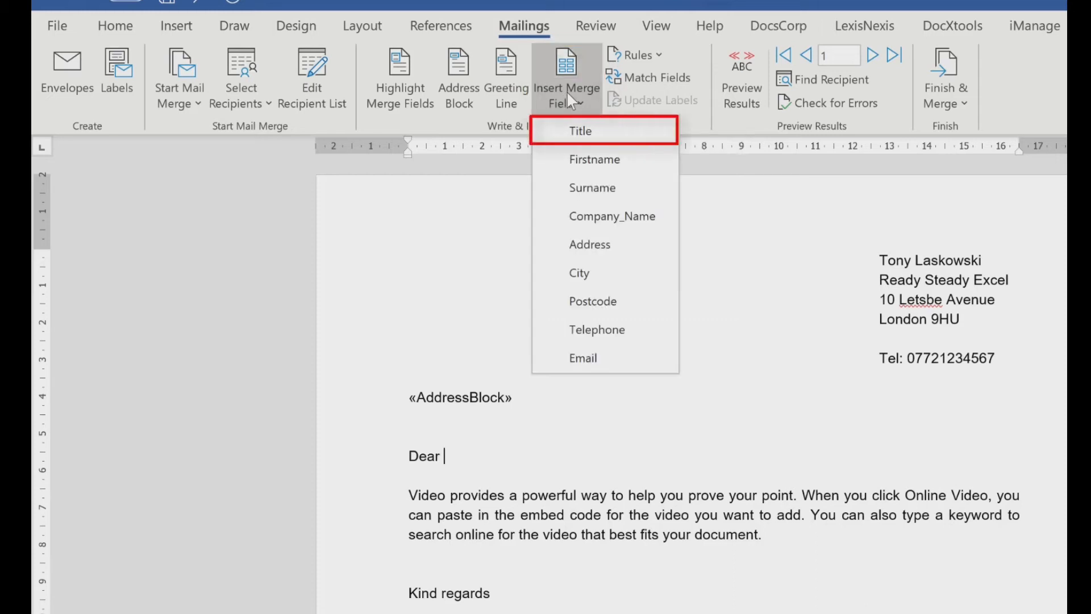
pyautogui.moveTo(596, 136)
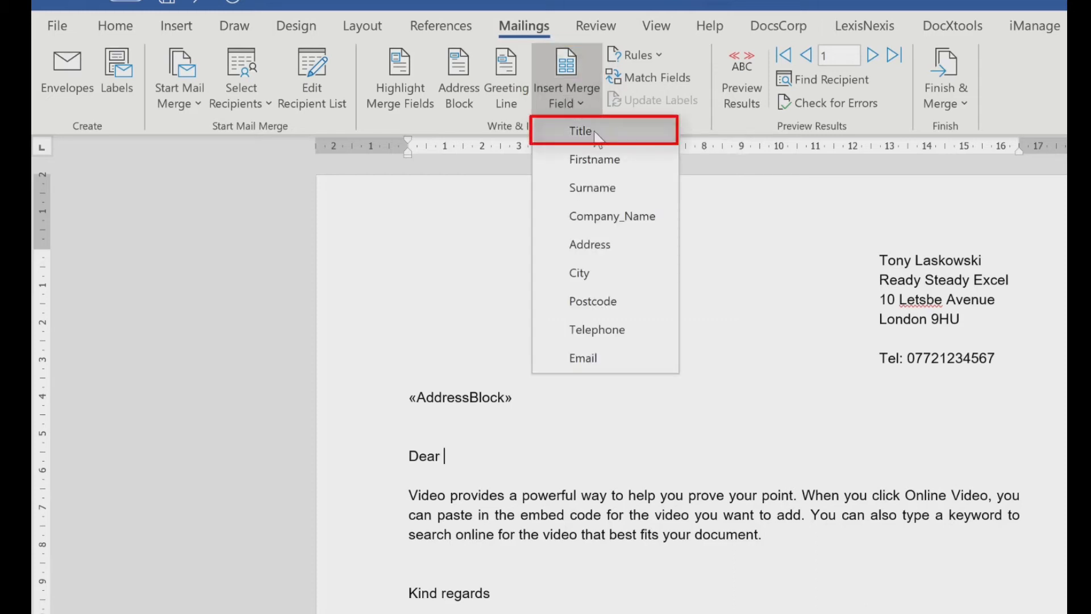
pyautogui.click(580, 130)
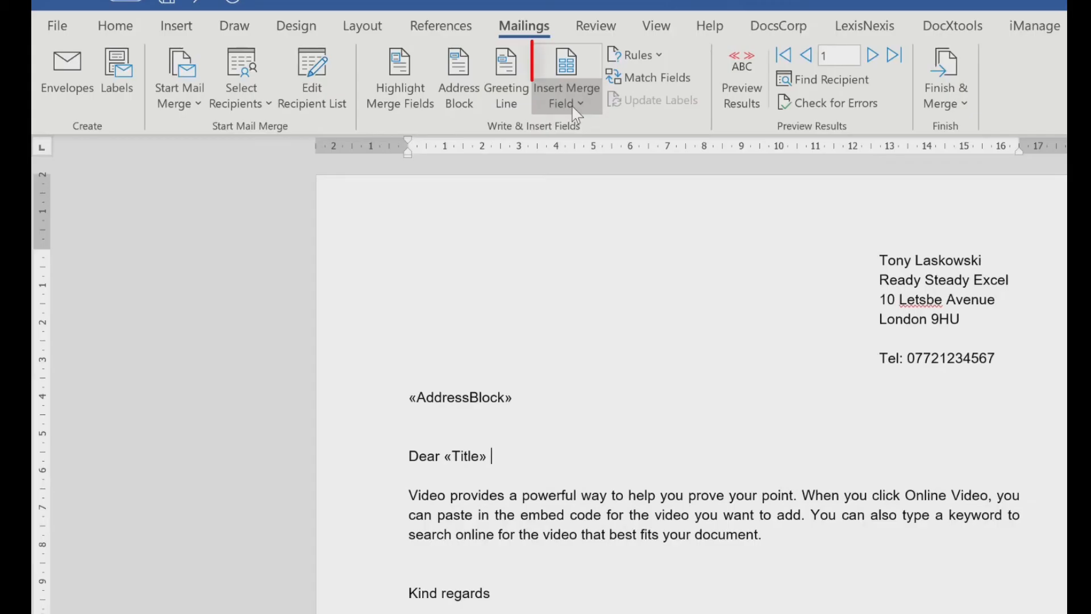
pyautogui.click(566, 104)
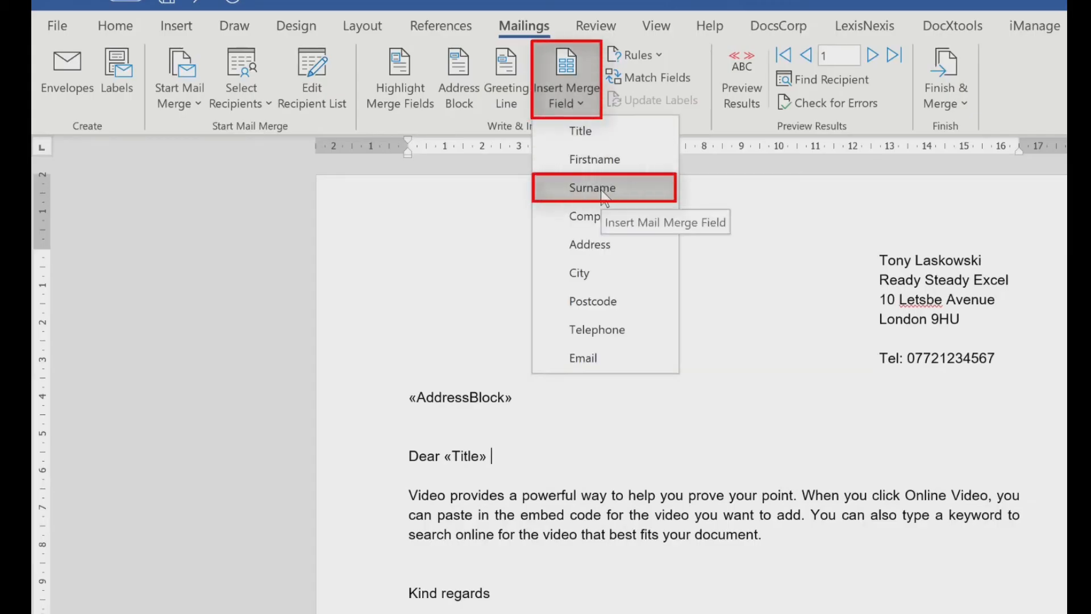
pyautogui.click(592, 188)
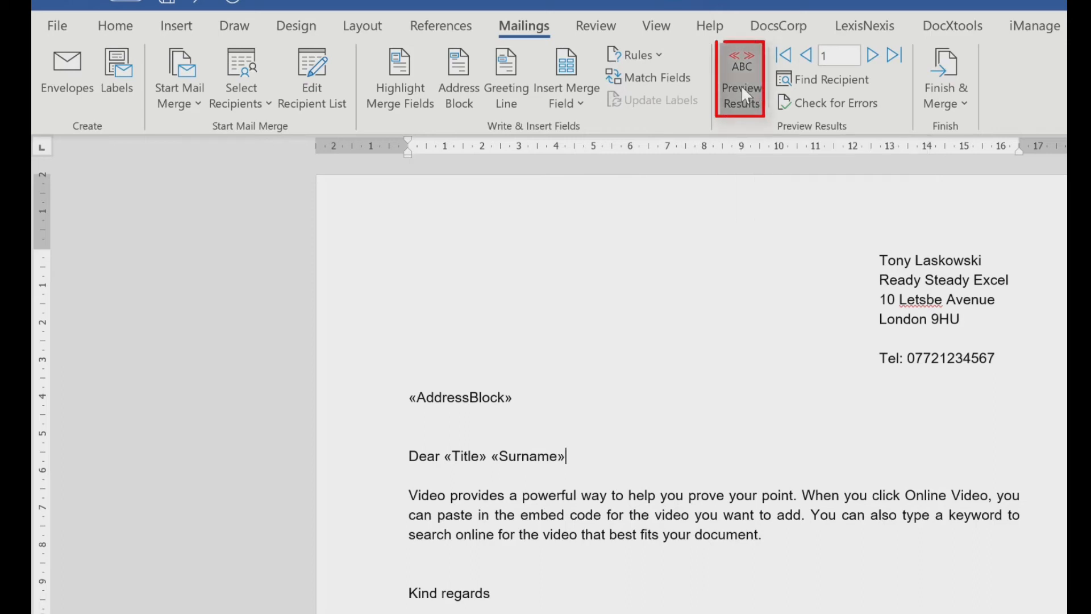
pyautogui.click(739, 79)
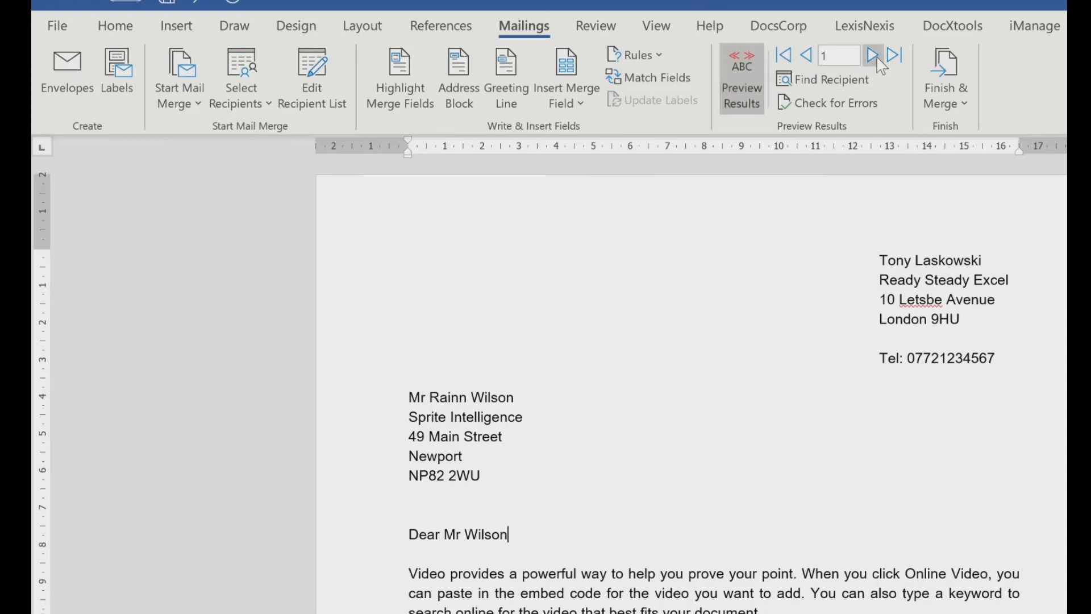
pyautogui.click(875, 56)
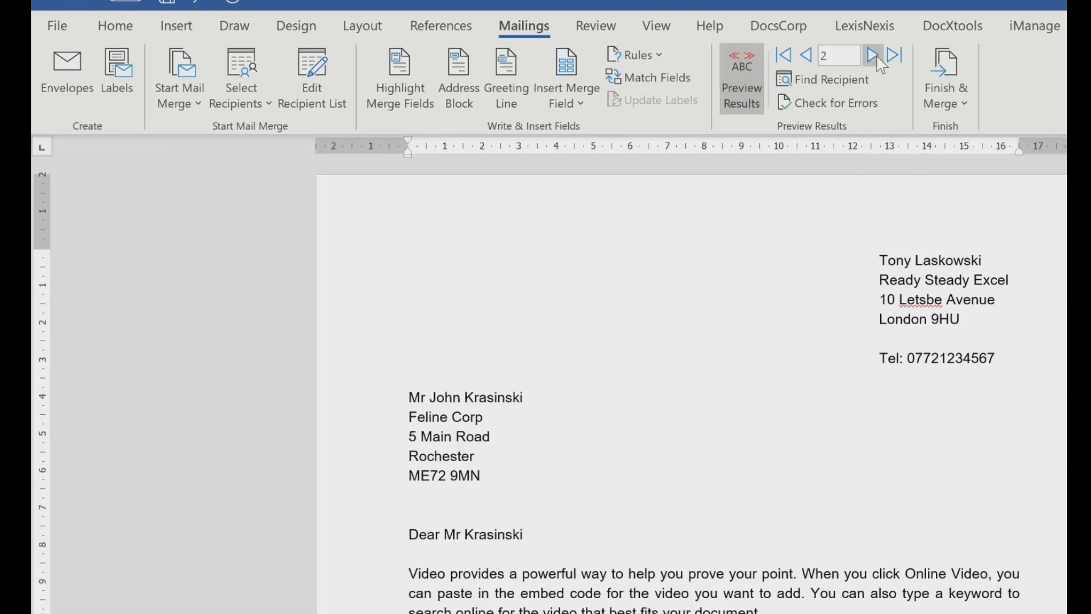
pyautogui.click(806, 56)
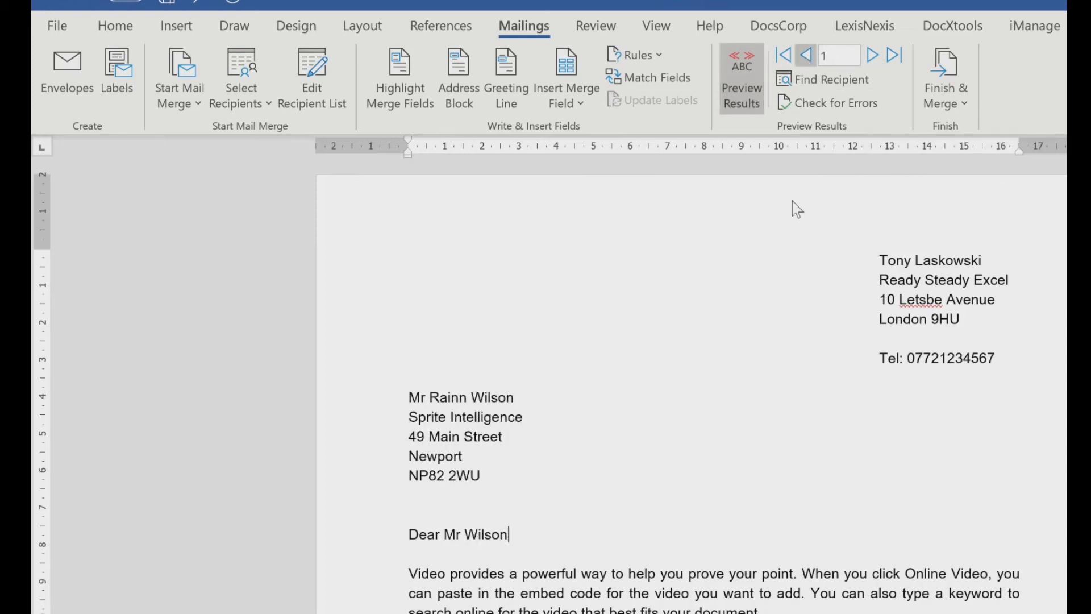
pyautogui.click(741, 78)
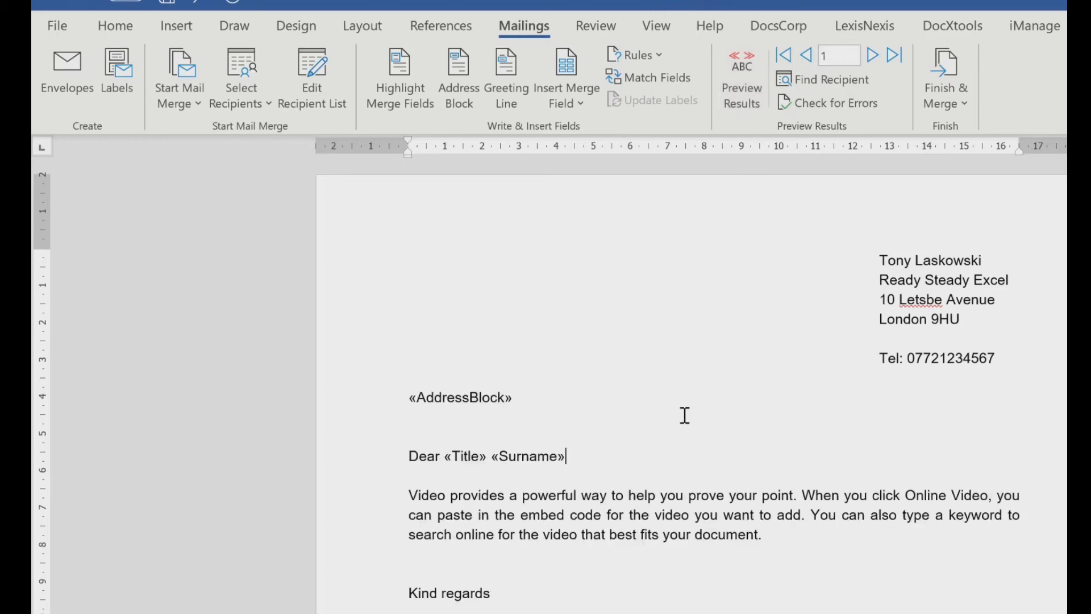
pyautogui.moveTo(670, 420)
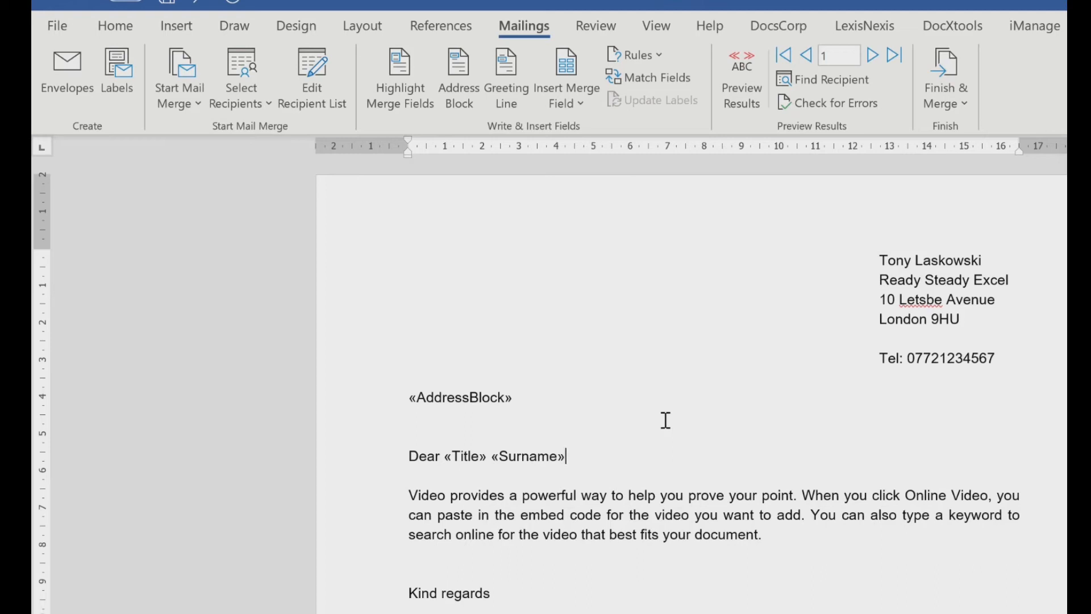
pyautogui.moveTo(937, 206)
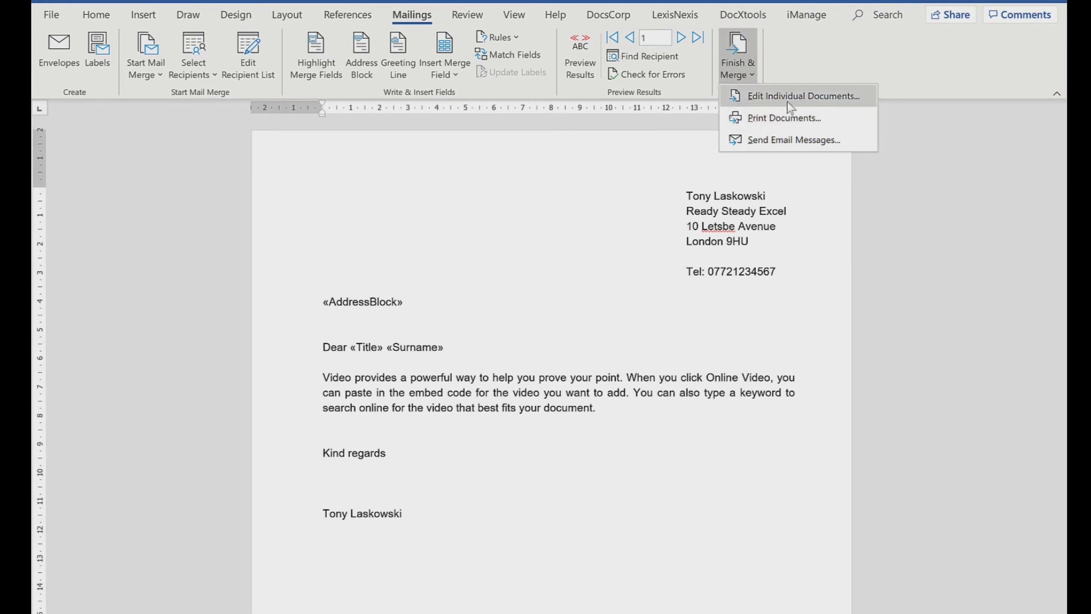
pyautogui.moveTo(785, 117)
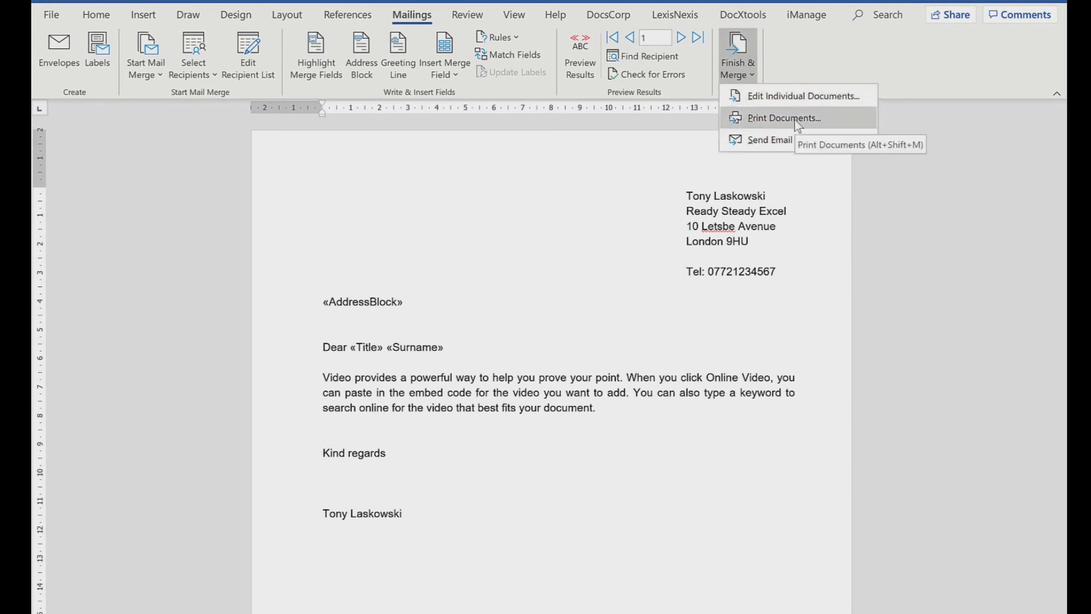
pyautogui.moveTo(800, 124)
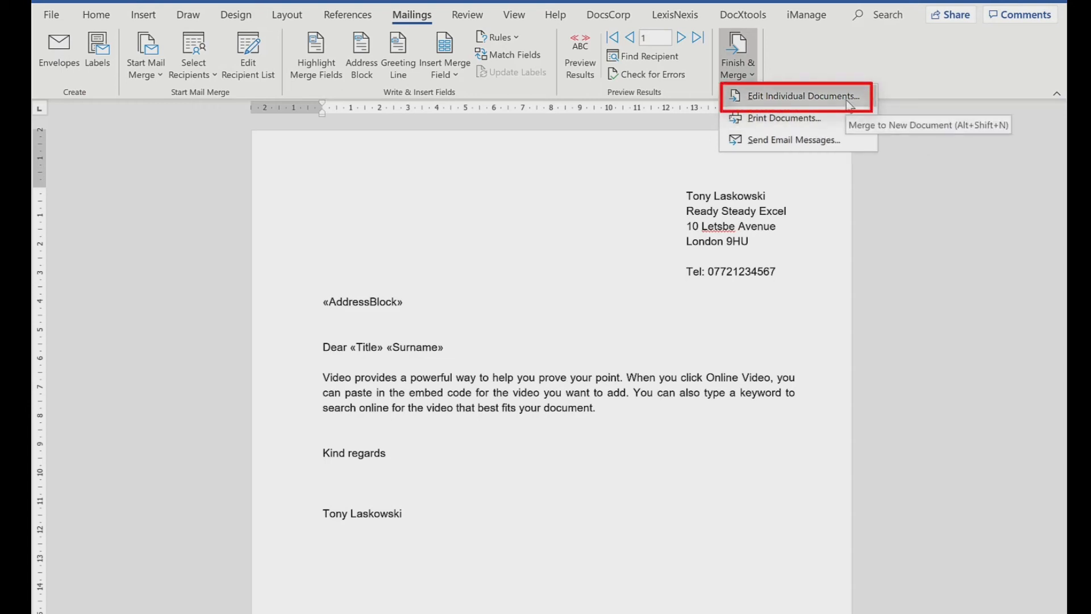
# Step: Merge all records into a new editable document of individual letters
pyautogui.click(797, 96)
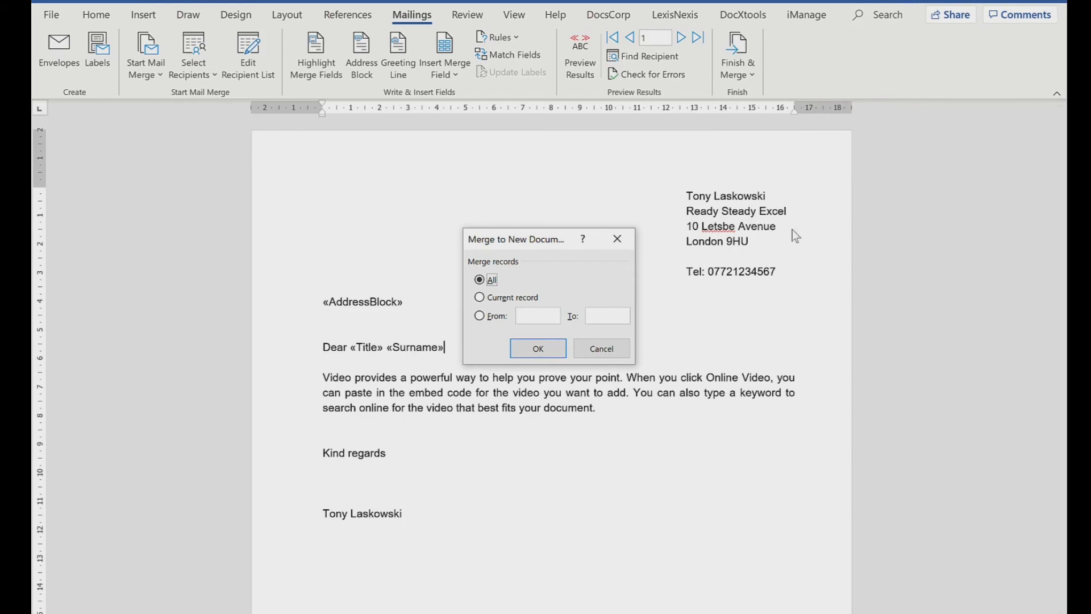
pyautogui.moveTo(723, 358)
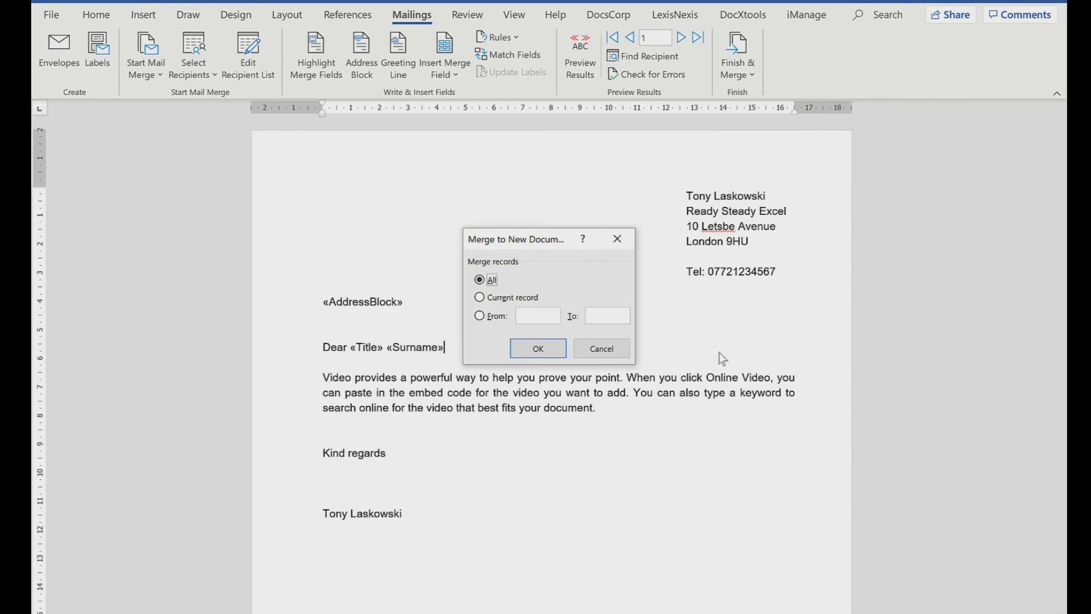
pyautogui.moveTo(538, 347)
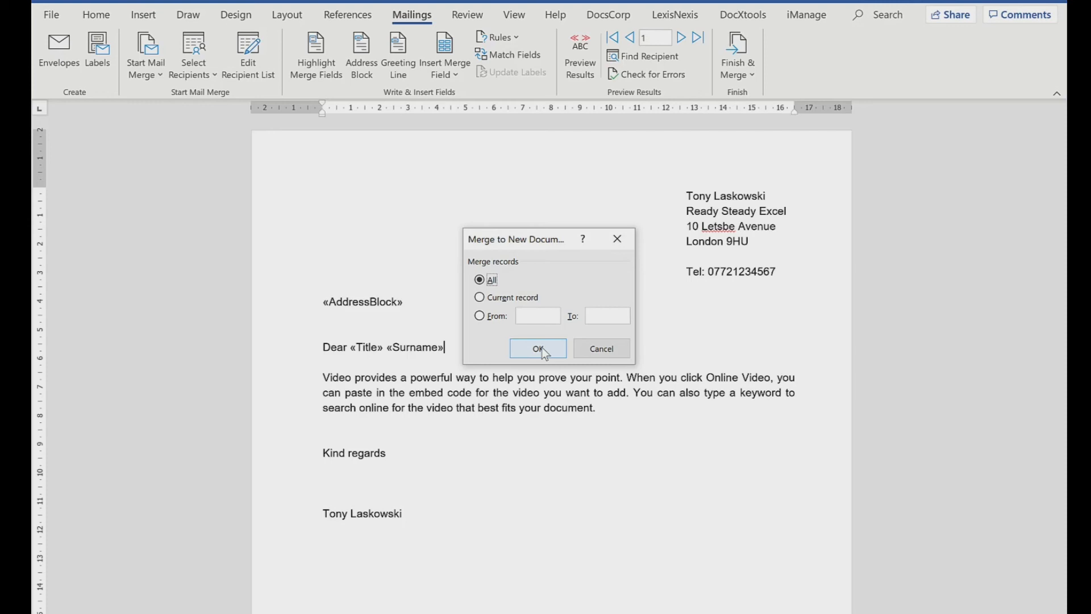
pyautogui.click(538, 348)
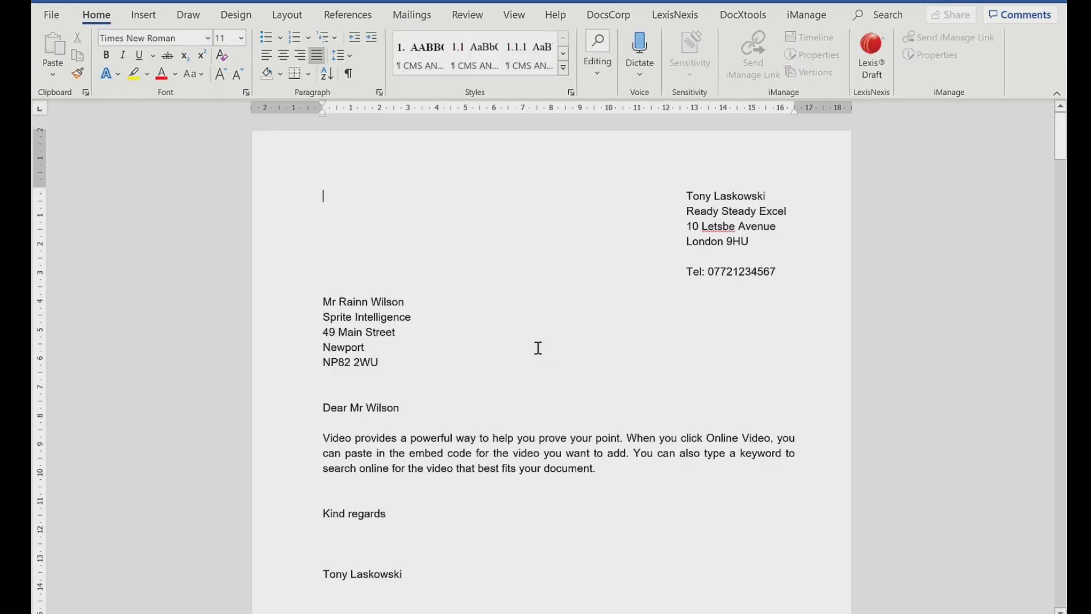
pyautogui.moveTo(364, 564)
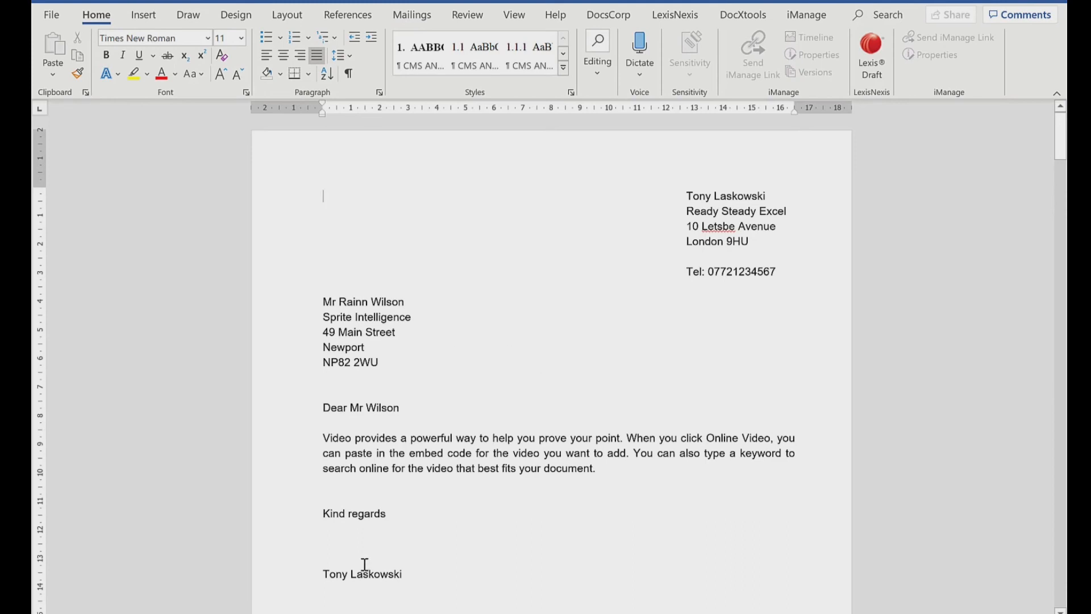
pyautogui.moveTo(392, 334)
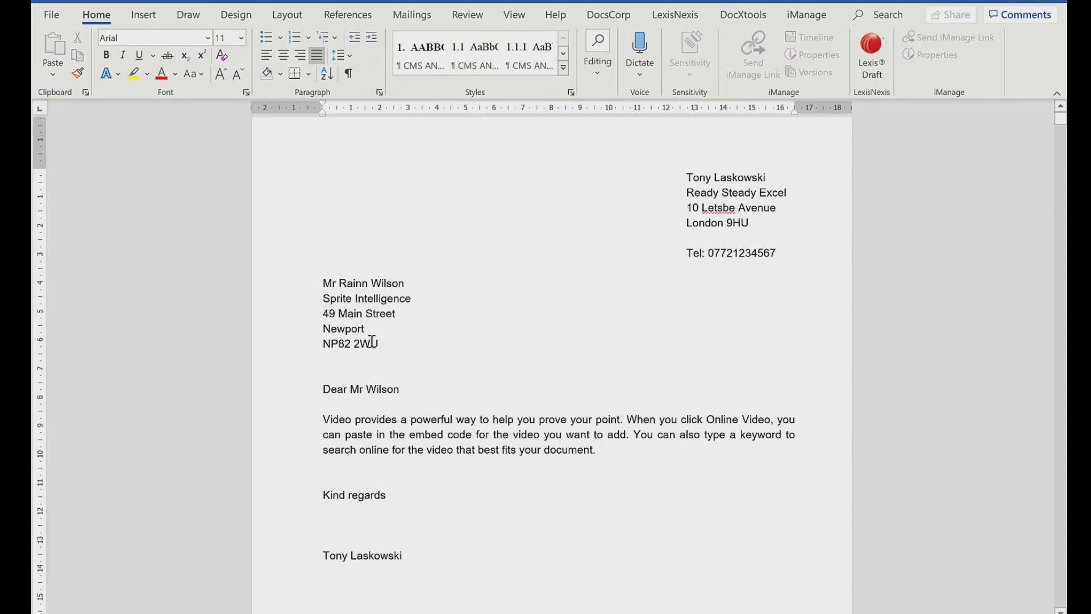
# Step: Scroll down through the merged letters to review further pages
pyautogui.scroll(-3)
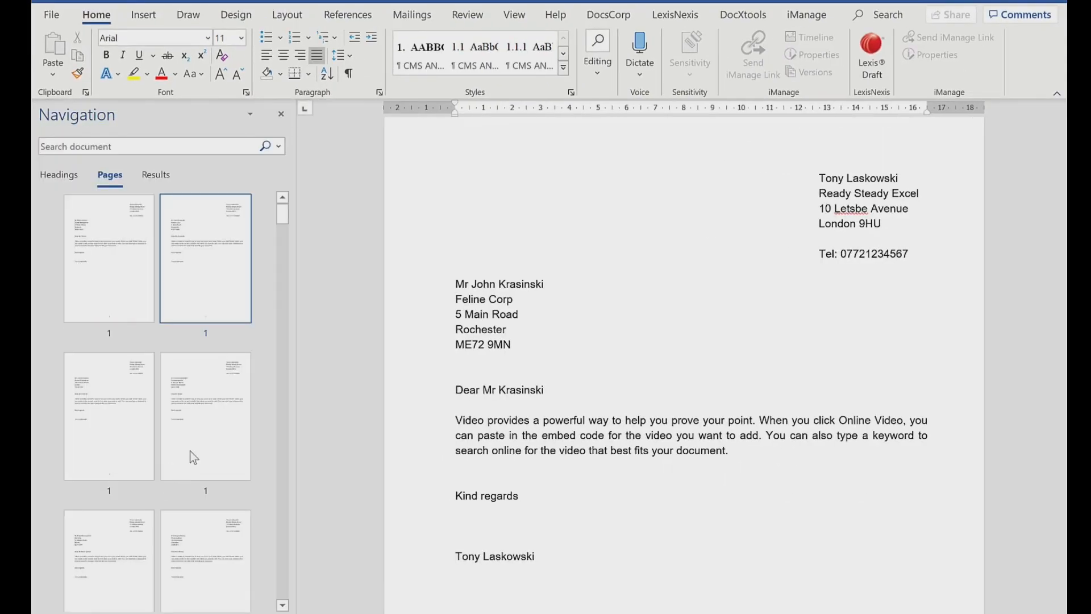
pyautogui.moveTo(285, 227)
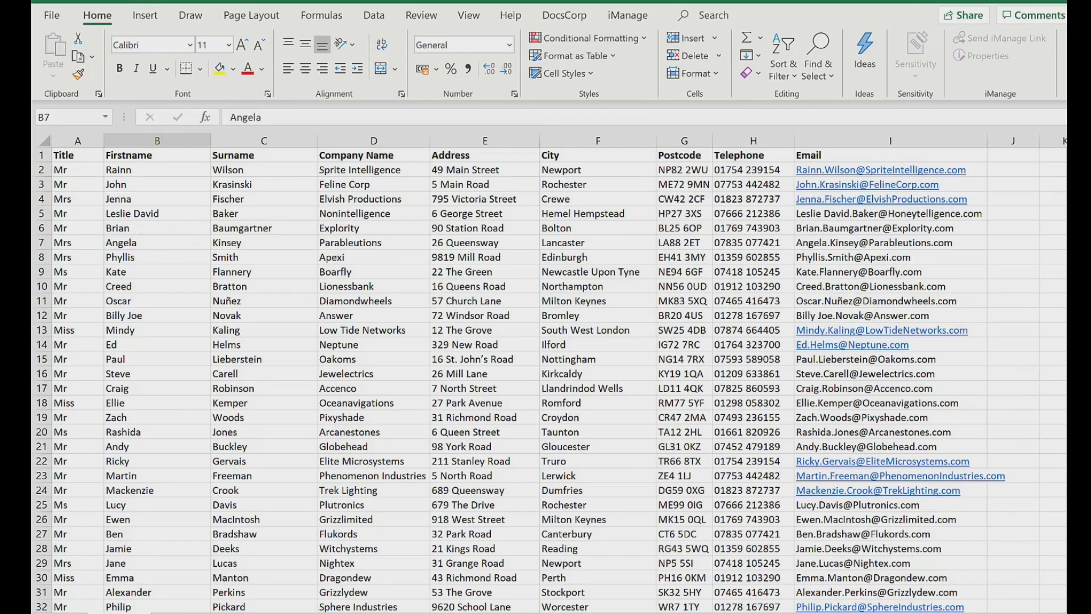
# Step: Switch back to the Excel workbook holding the recipient list
pyautogui.click(157, 242)
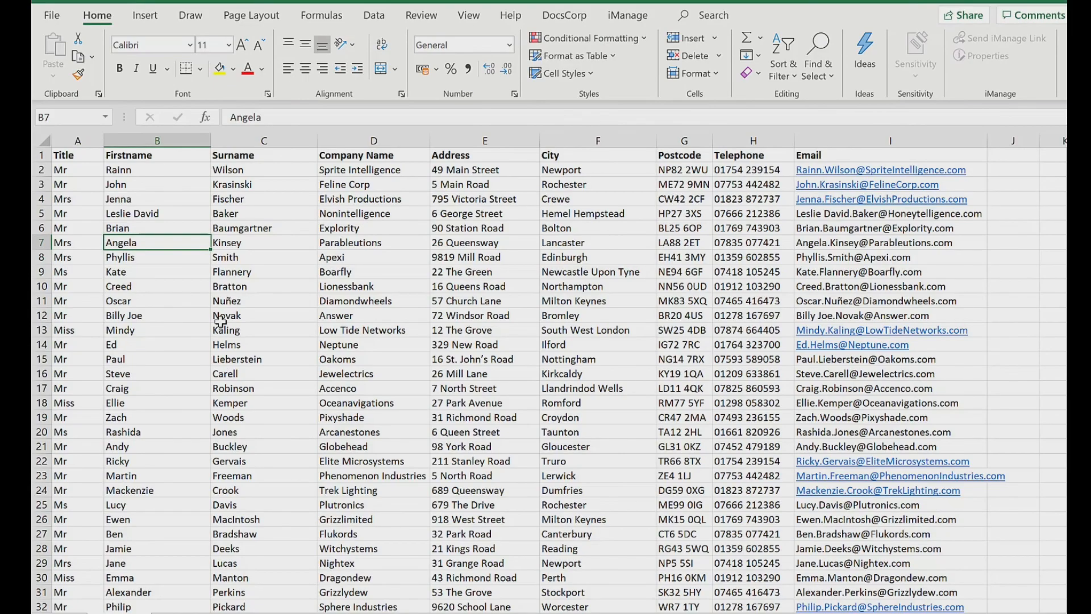